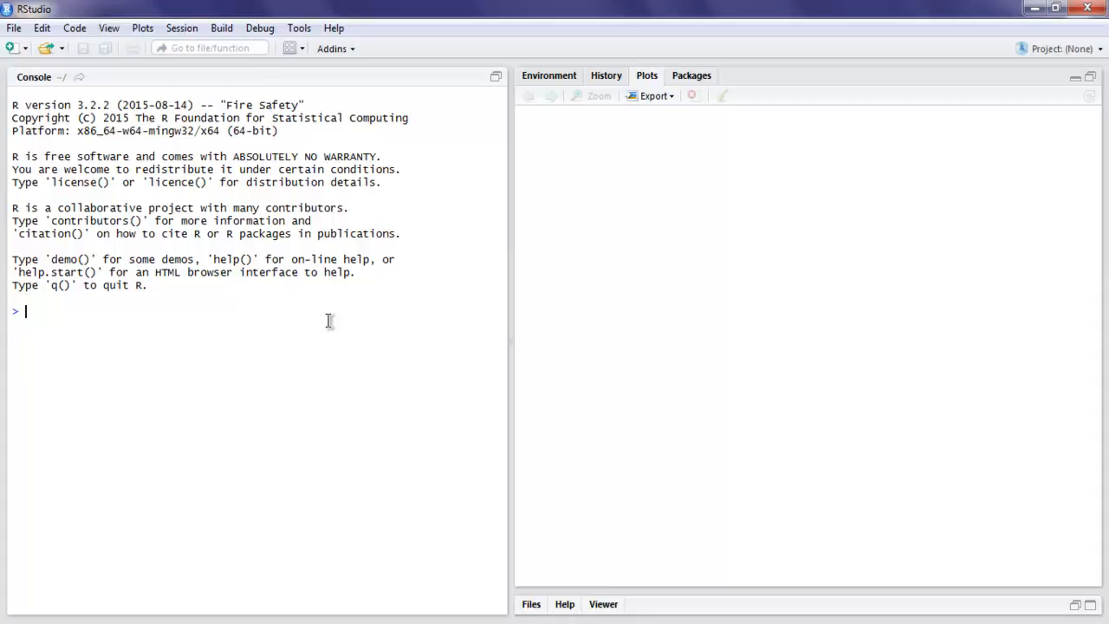
# Step: Enter library(plotly) at the console and bring up the Install Packages dialog
pyautogui.write('library(plotly')
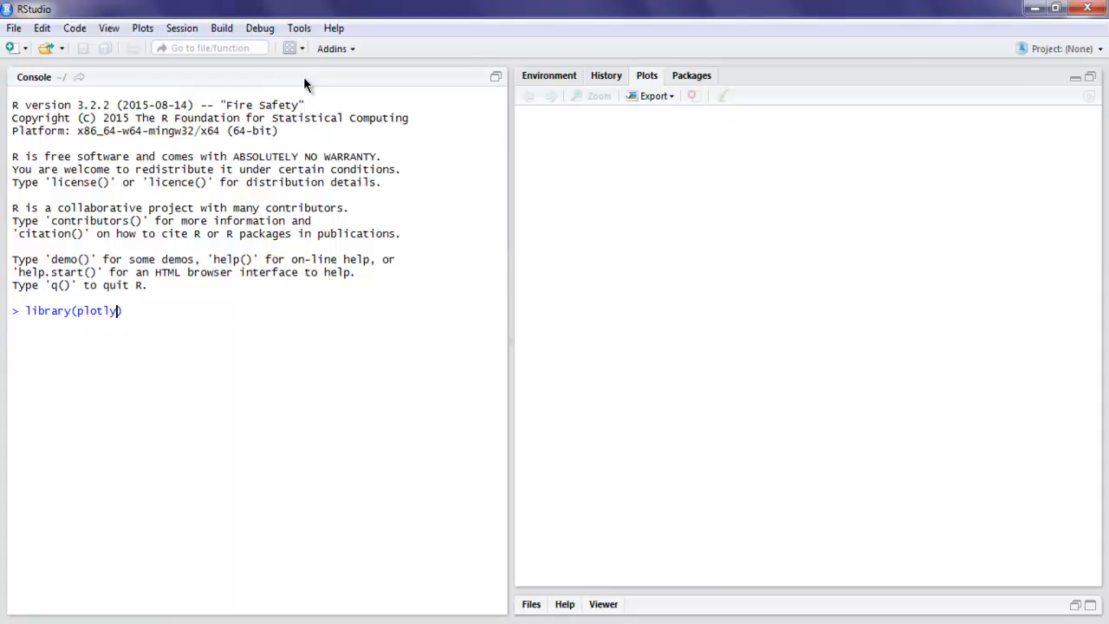
pyautogui.press('Return')
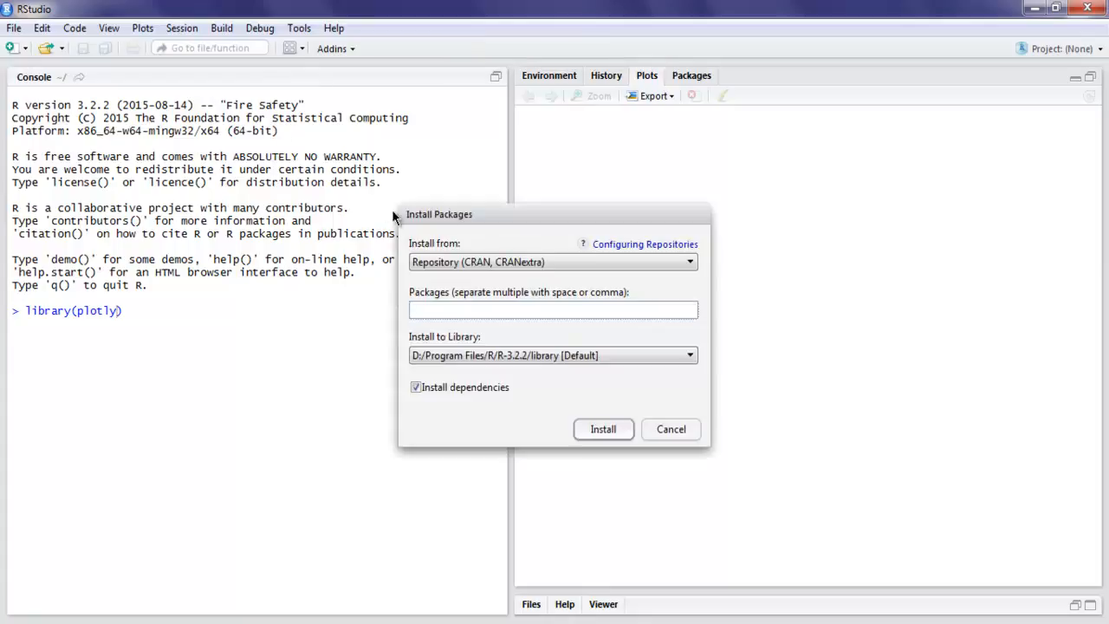
# Step: Install the plotly package with dependencies from the Install Packages dialog
pyautogui.click(553, 308)
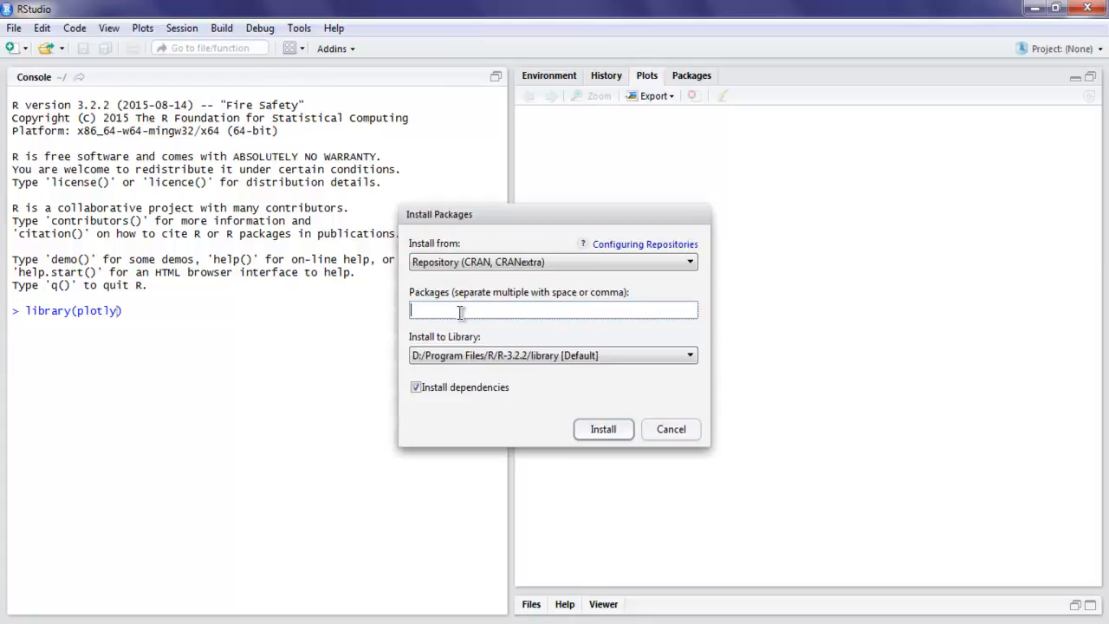
pyautogui.write('plotly')
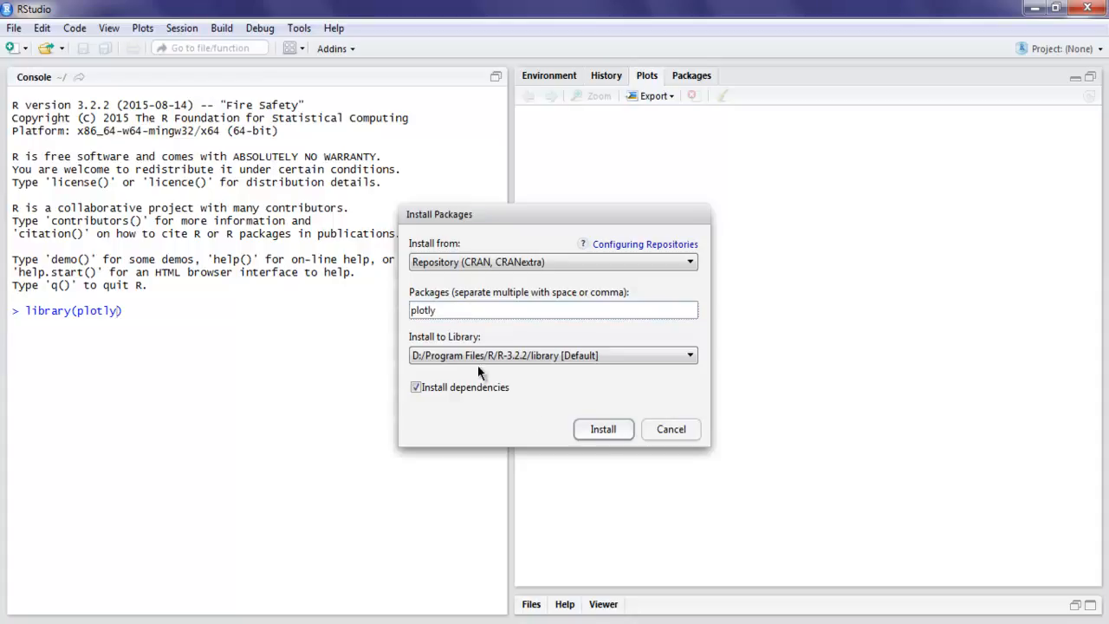
pyautogui.moveTo(573, 465)
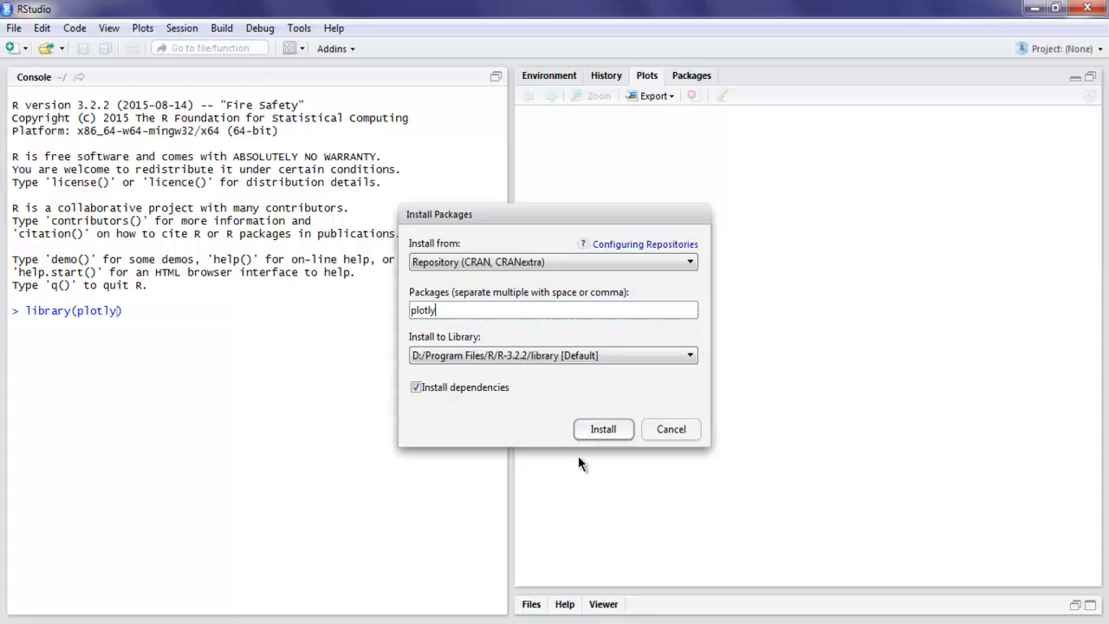
pyautogui.click(671, 430)
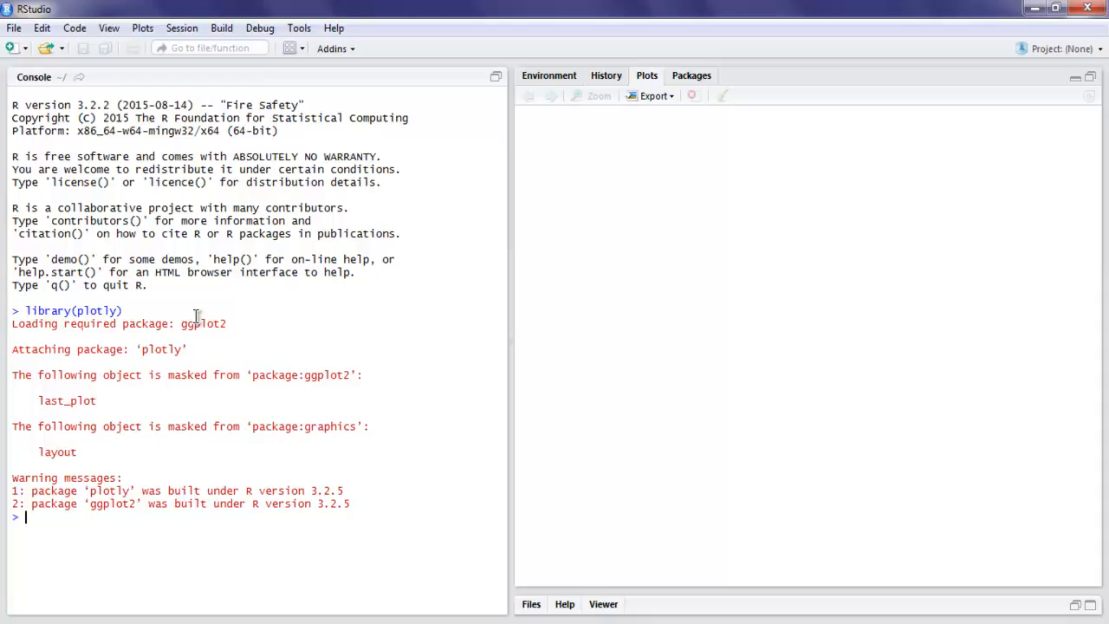
# Step: Run library(plotly), then load library(datasets) and data("iris") in the console
pyautogui.write('plot_ly')
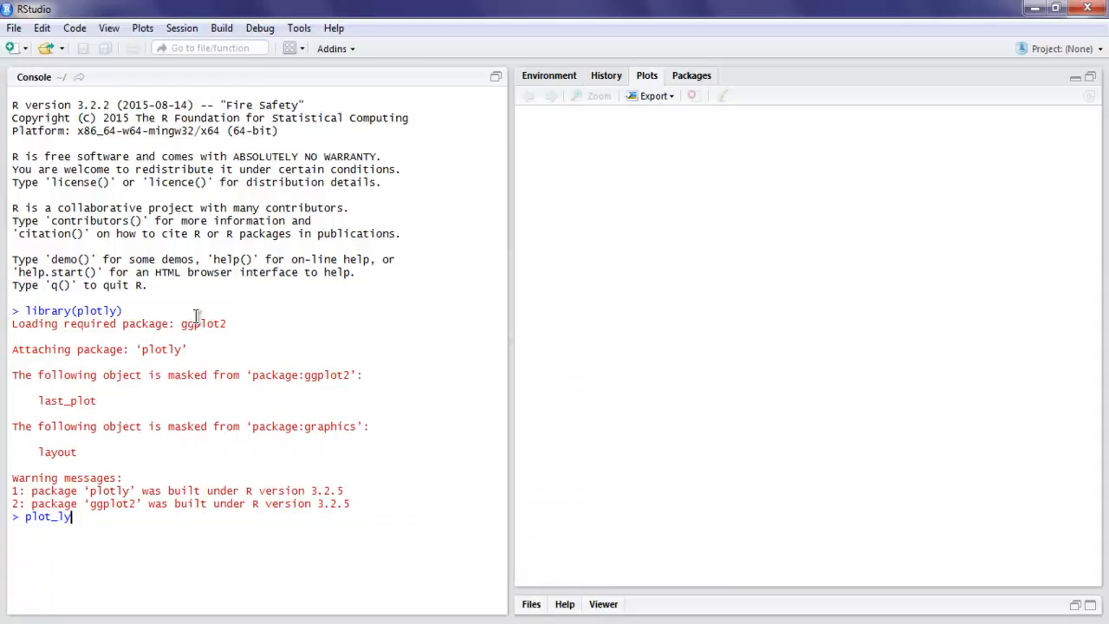
pyautogui.write('(')
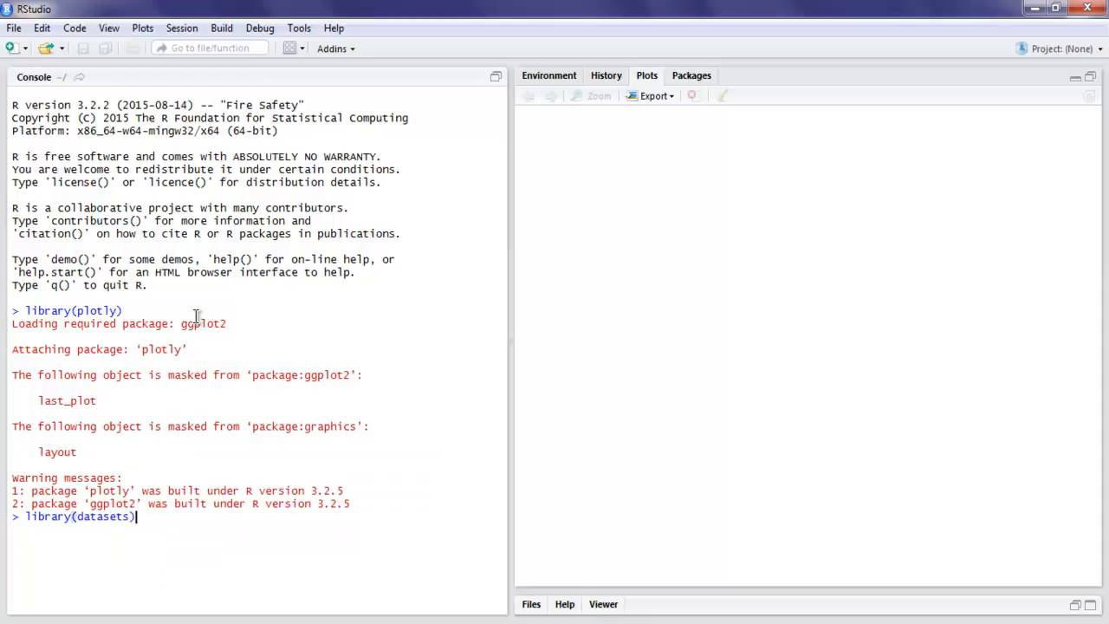
pyautogui.write('data')
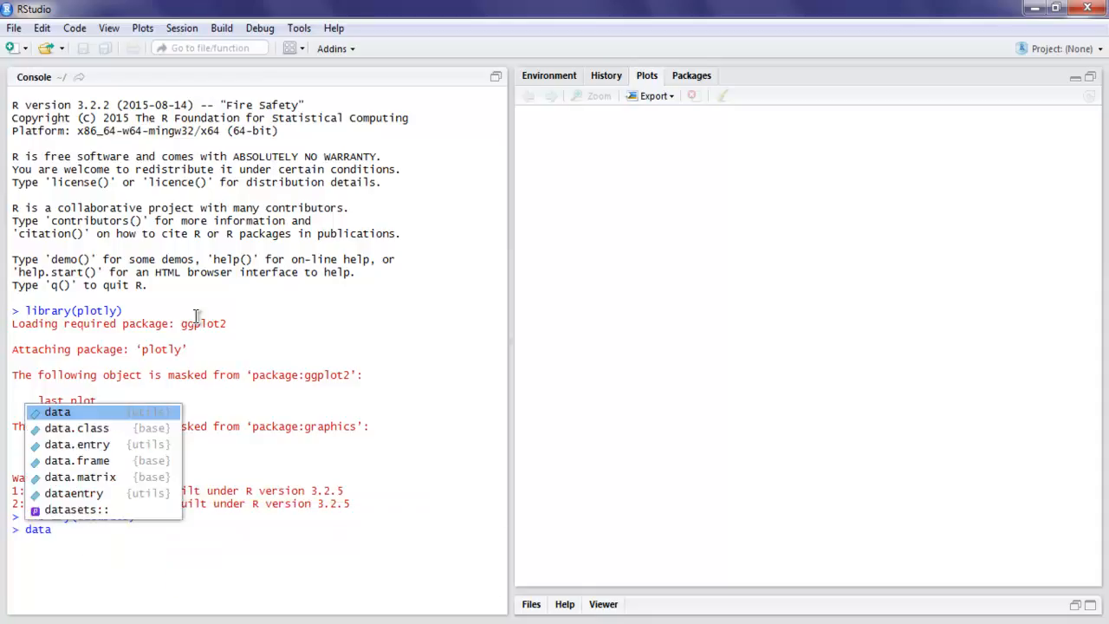
pyautogui.write('iris"')
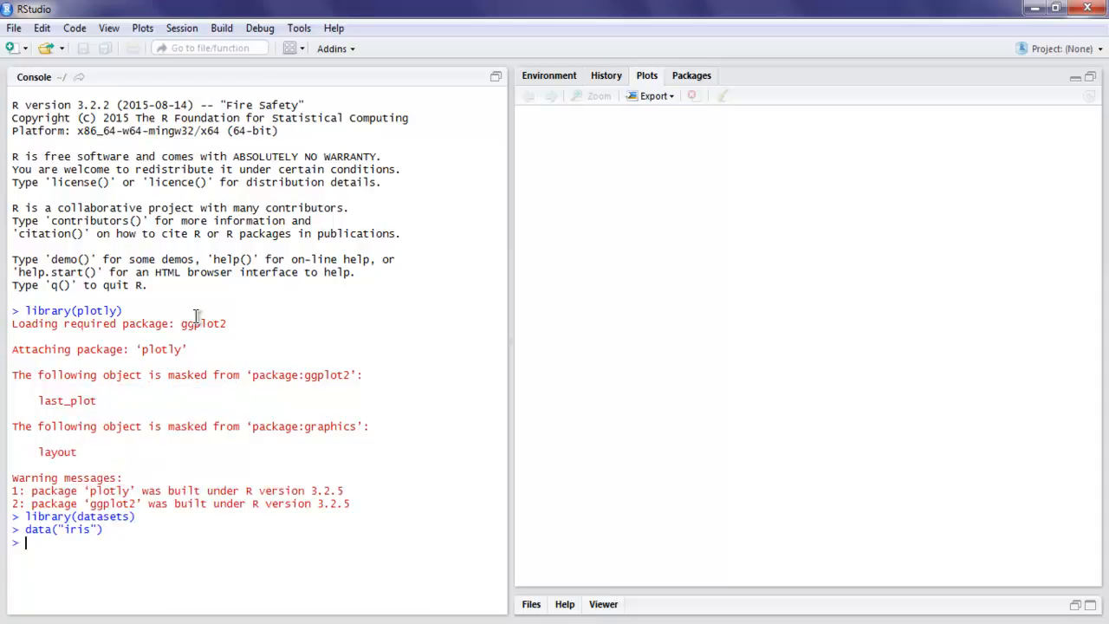
pyautogui.write('plot)')
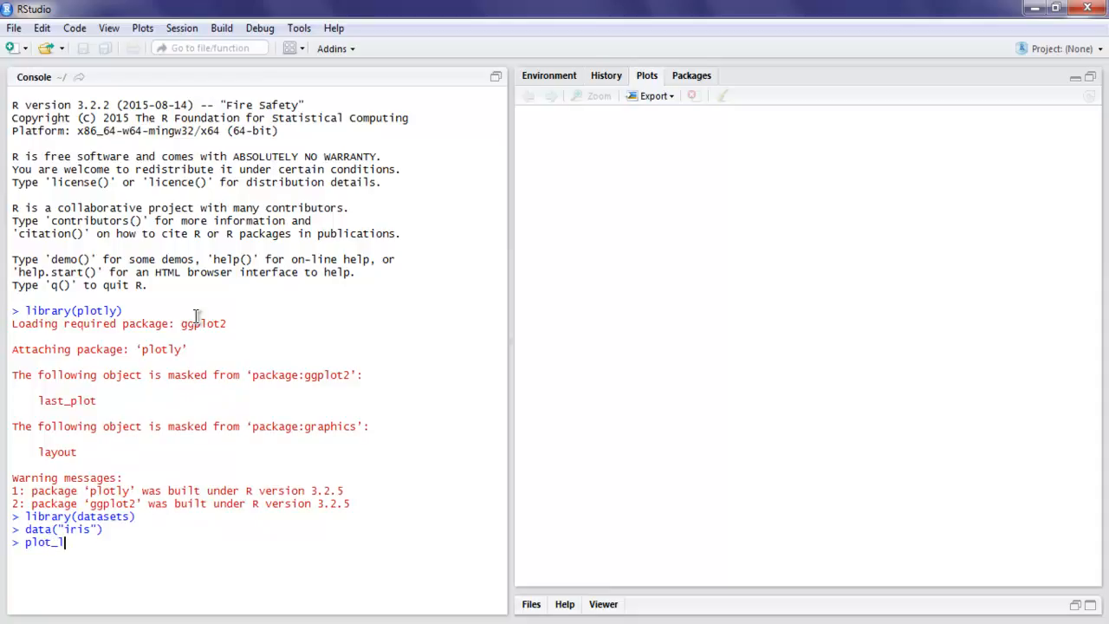
# Step: Run plot_ly(data=iris, x=Sepal.Length, y=Petal.Length, mode="markers") to chart the iris data
pyautogui.write('y()')
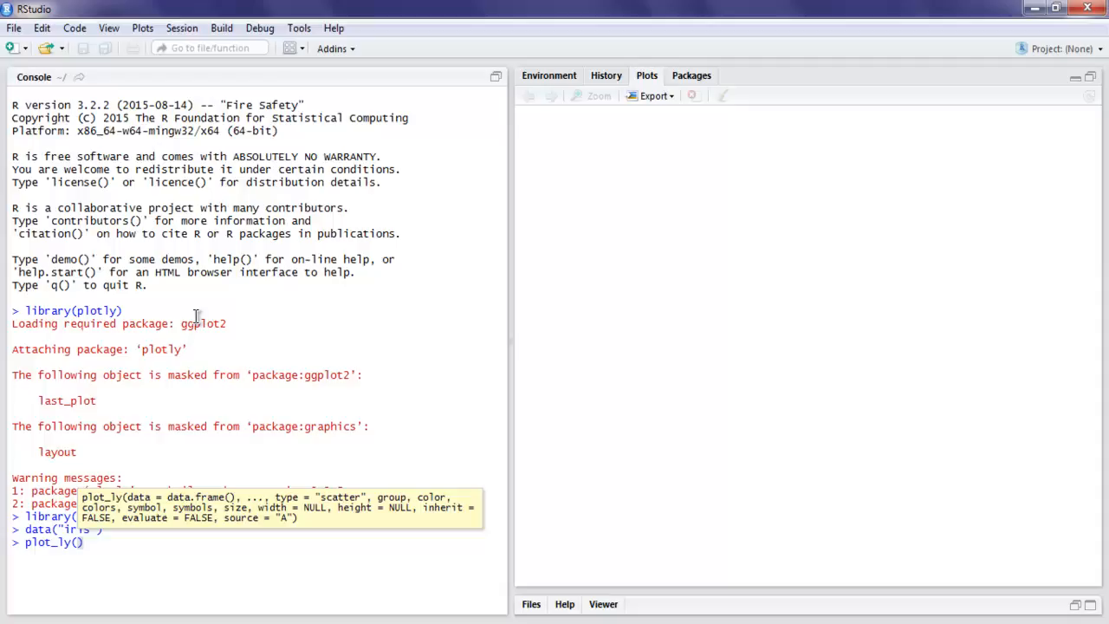
pyautogui.write('data=')
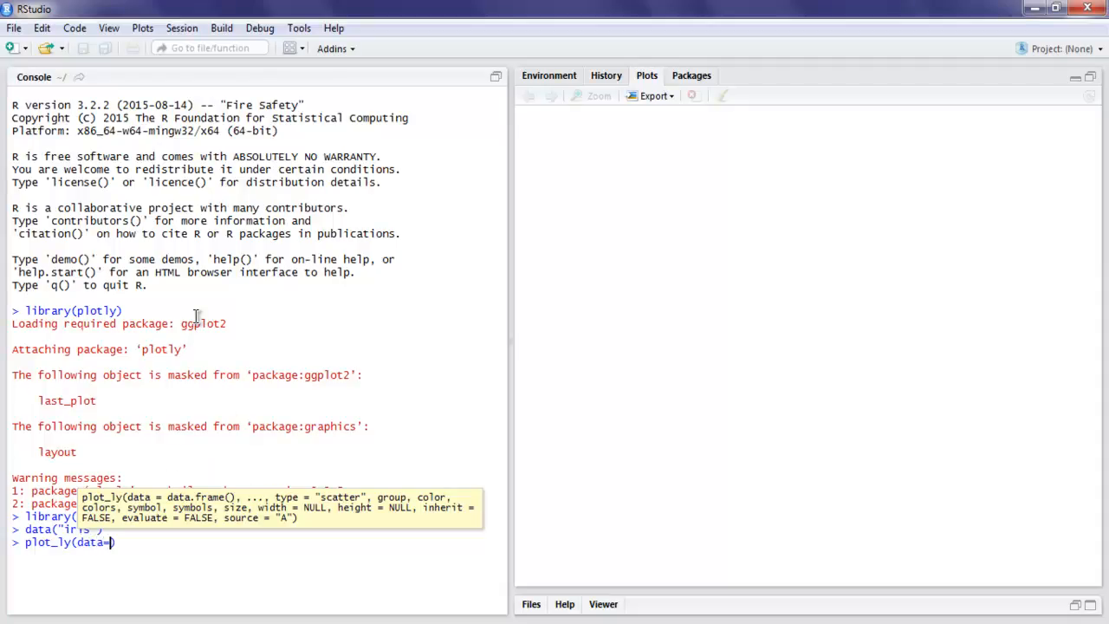
pyautogui.write('iris,')
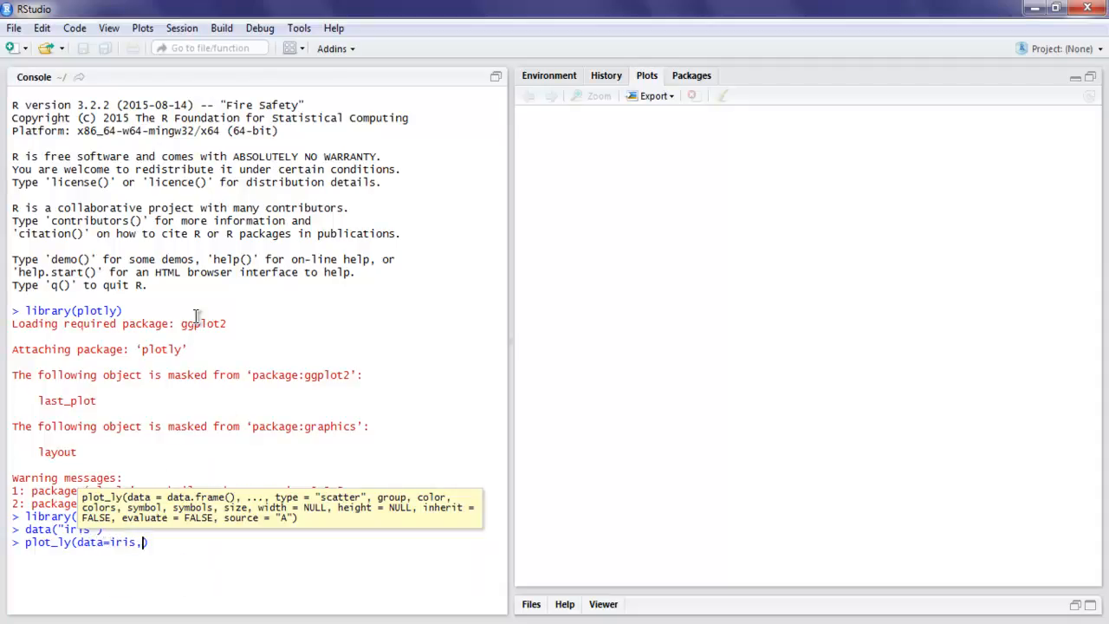
pyautogui.write('x=s')
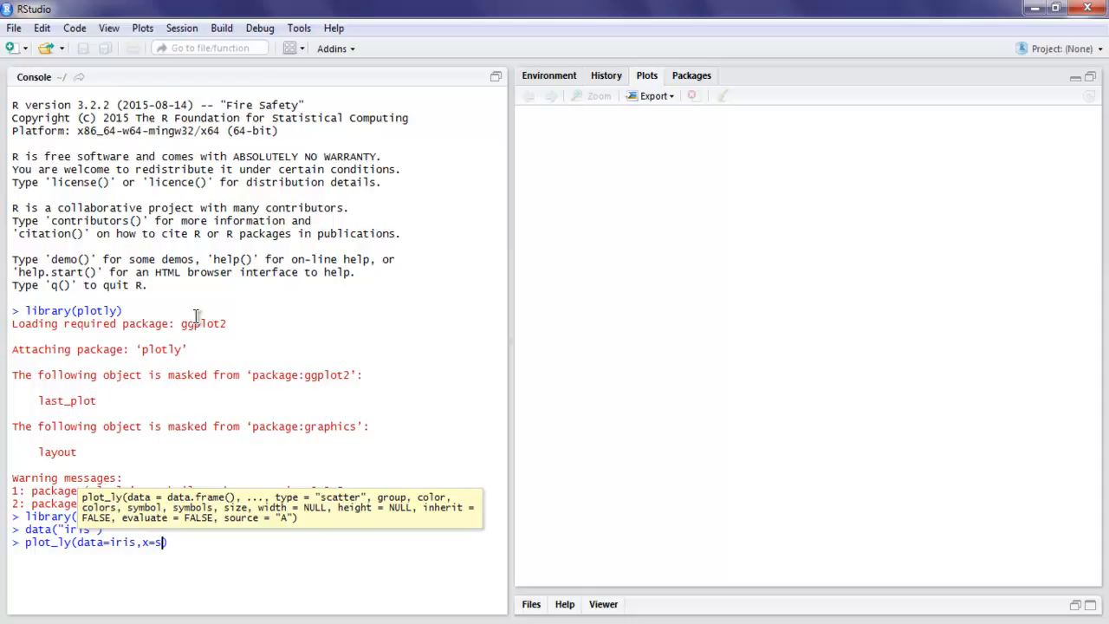
pyautogui.write('epal')
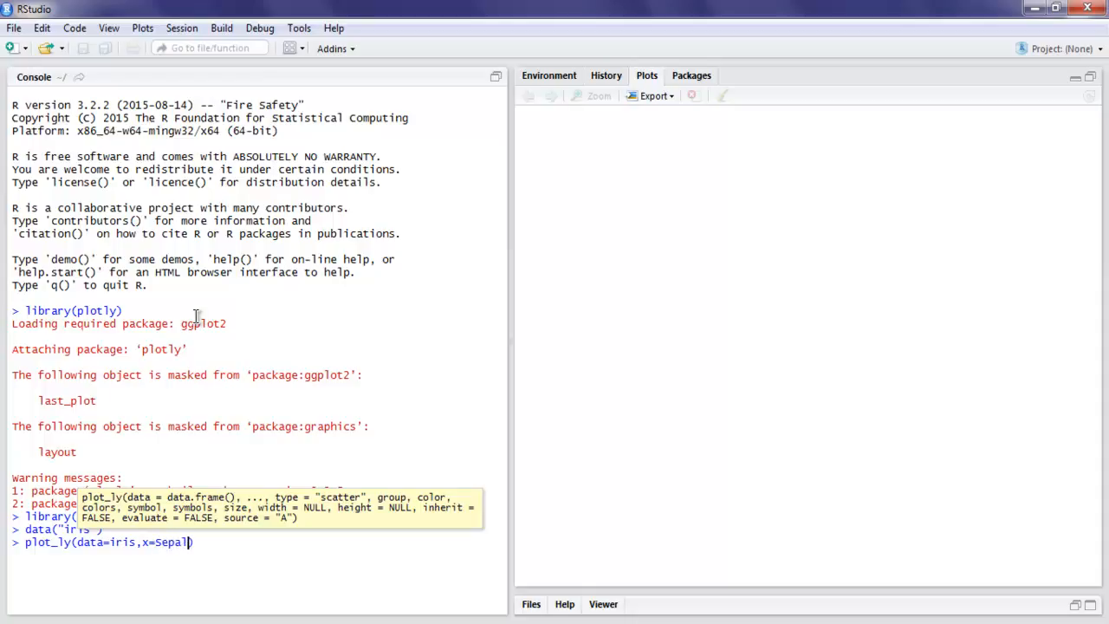
pyautogui.write('.Le')
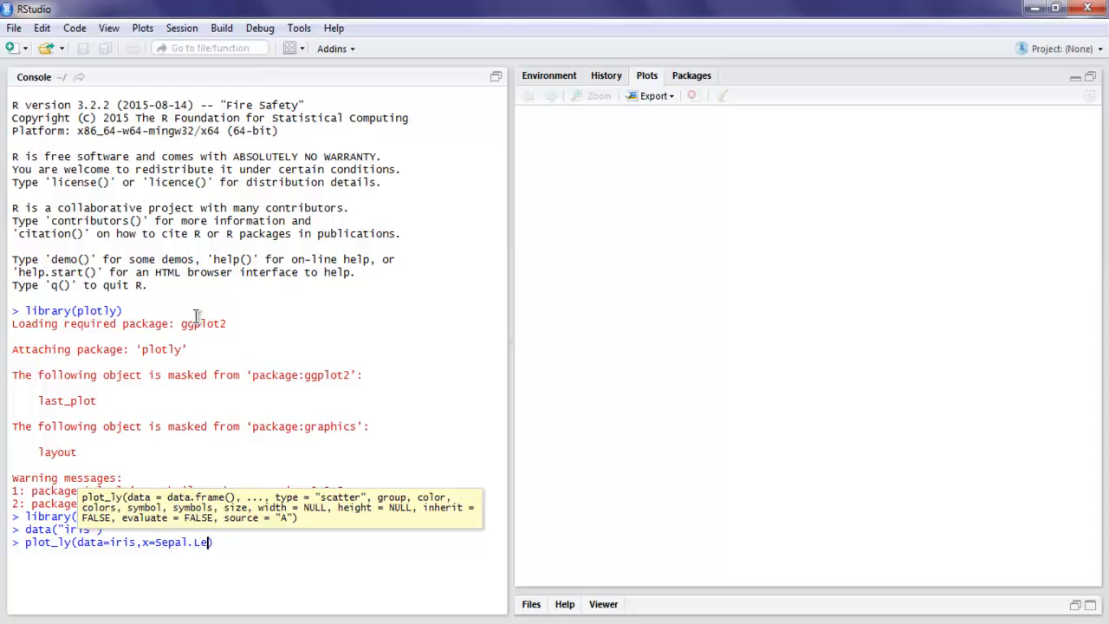
pyautogui.write('ngth,y=')
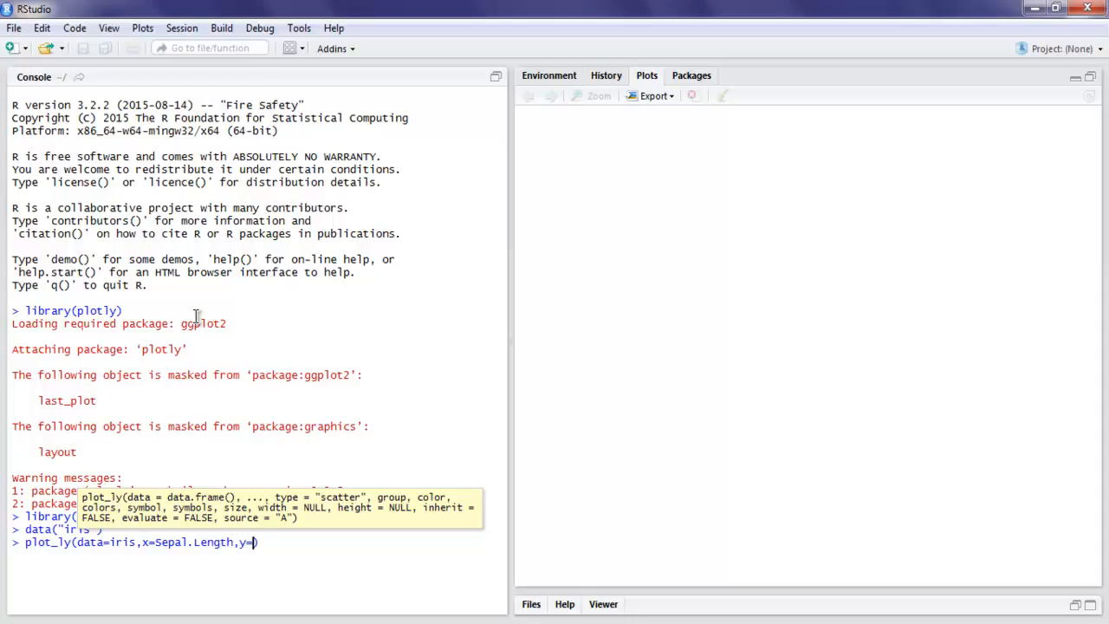
pyautogui.write('Petal.Len')
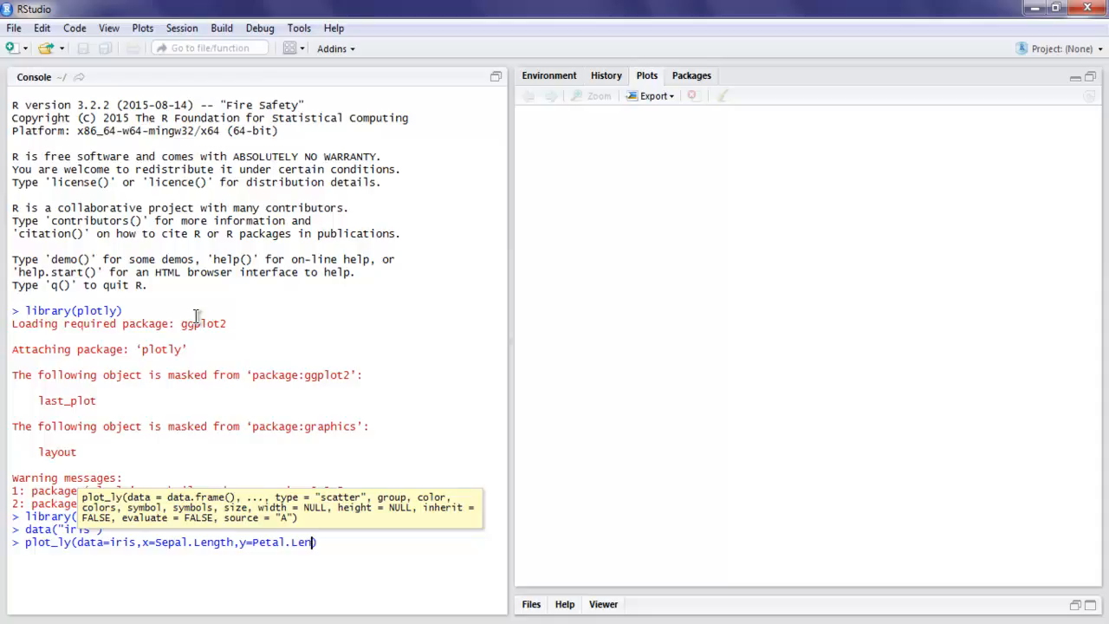
pyautogui.write('gth')
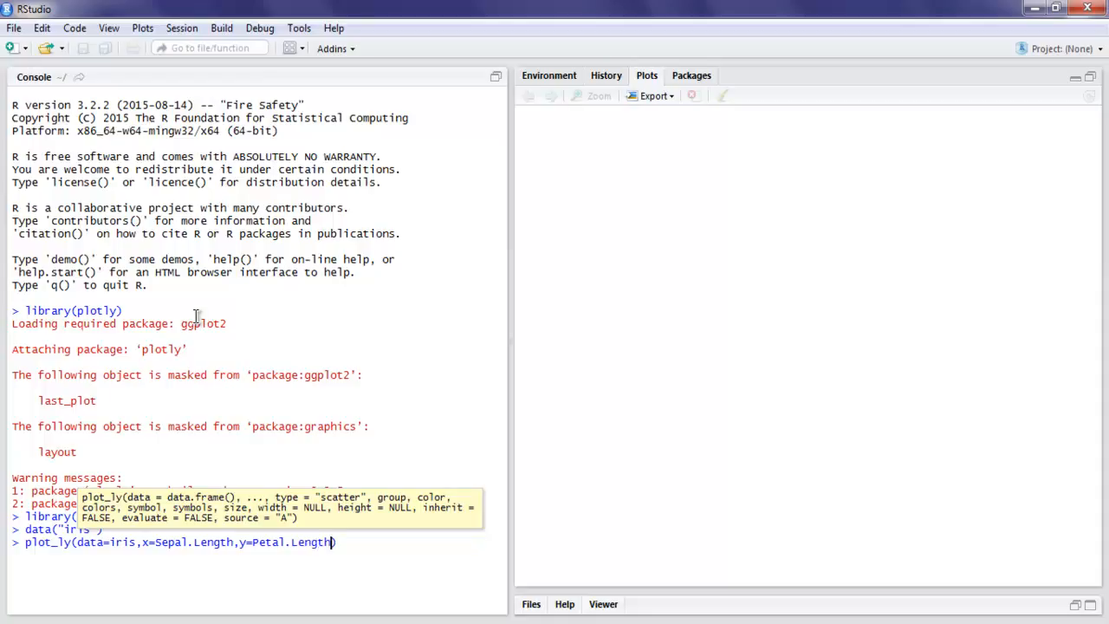
pyautogui.write(',m')
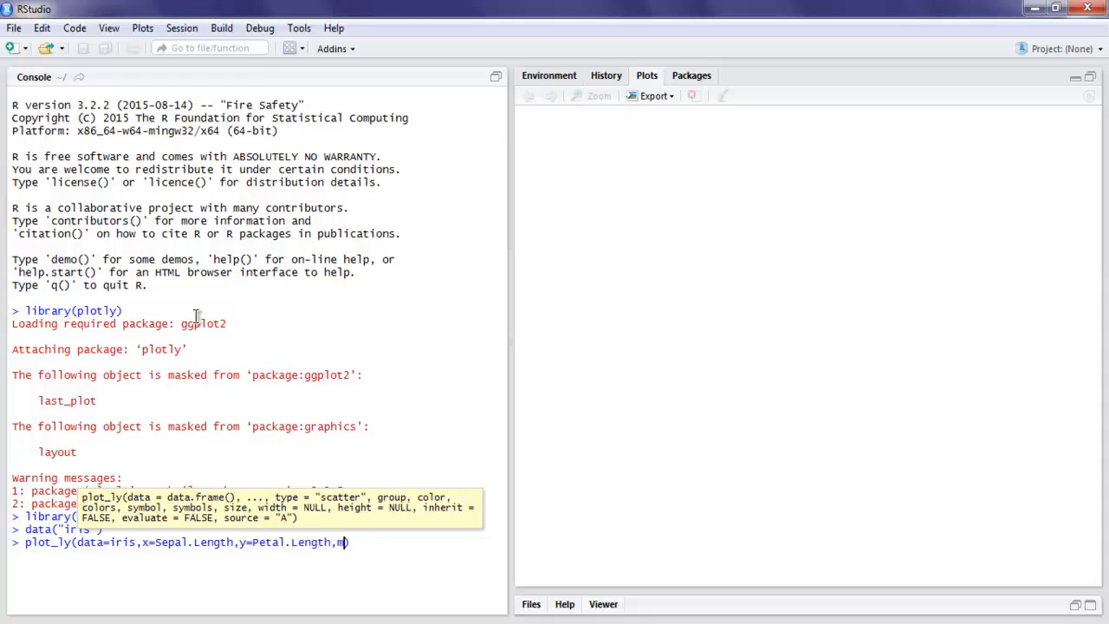
pyautogui.write('ode="markers')
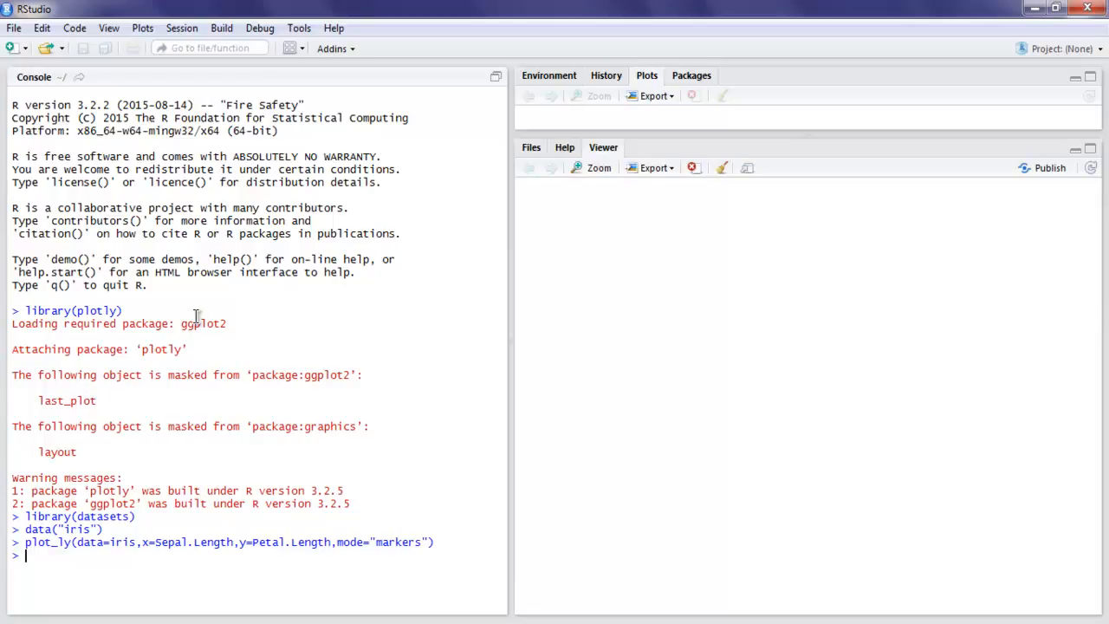
pyautogui.press('Return')
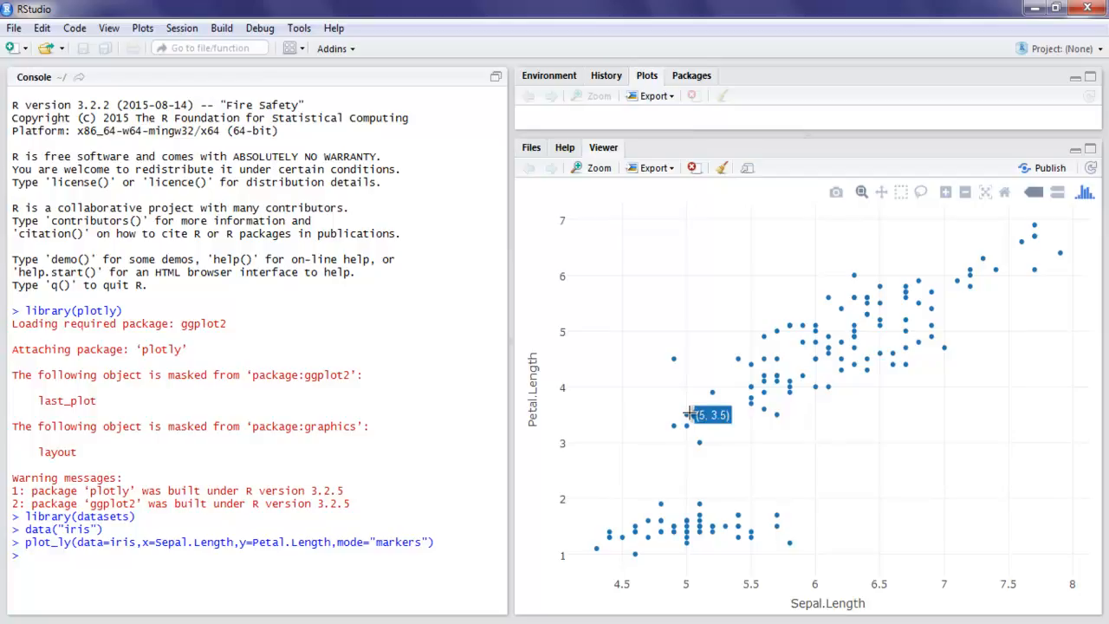
pyautogui.moveTo(1005, 437)
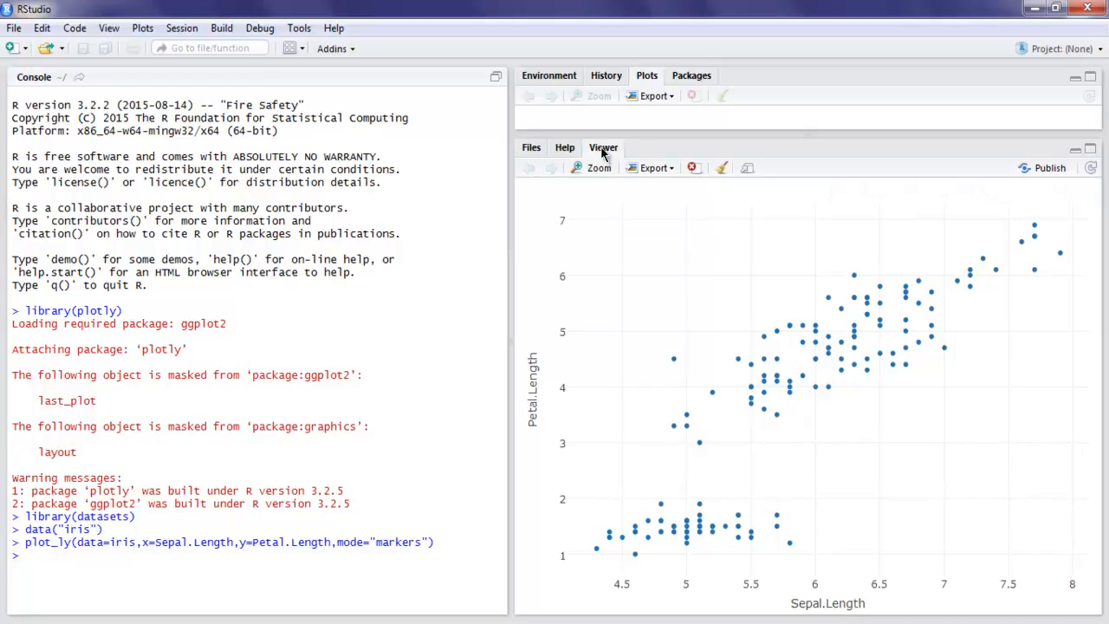
pyautogui.moveTo(645, 87)
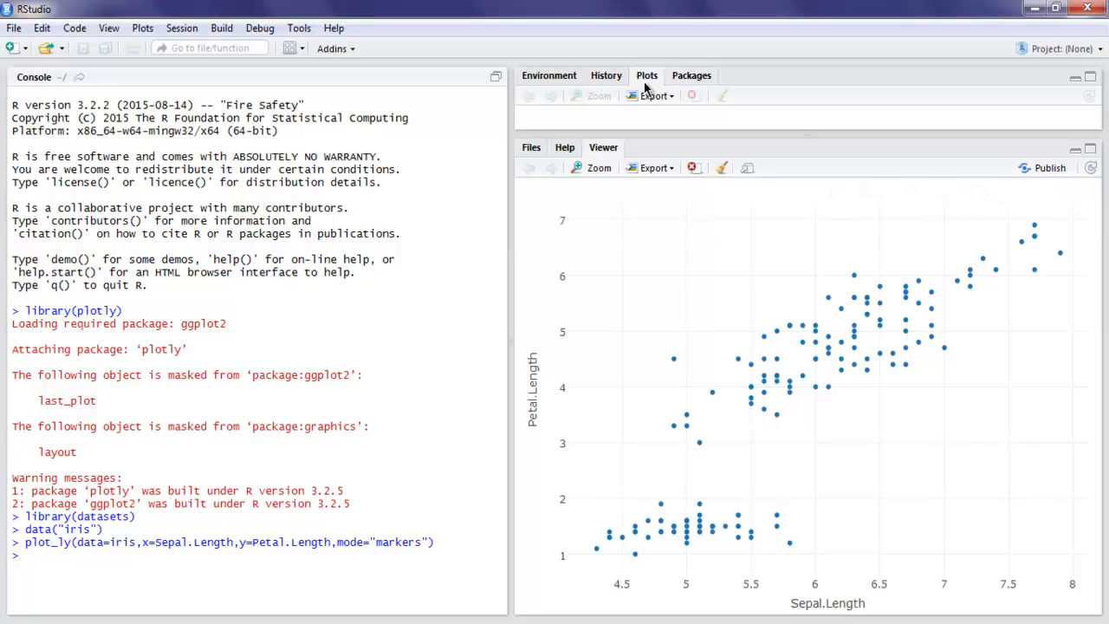
pyautogui.moveTo(674, 417)
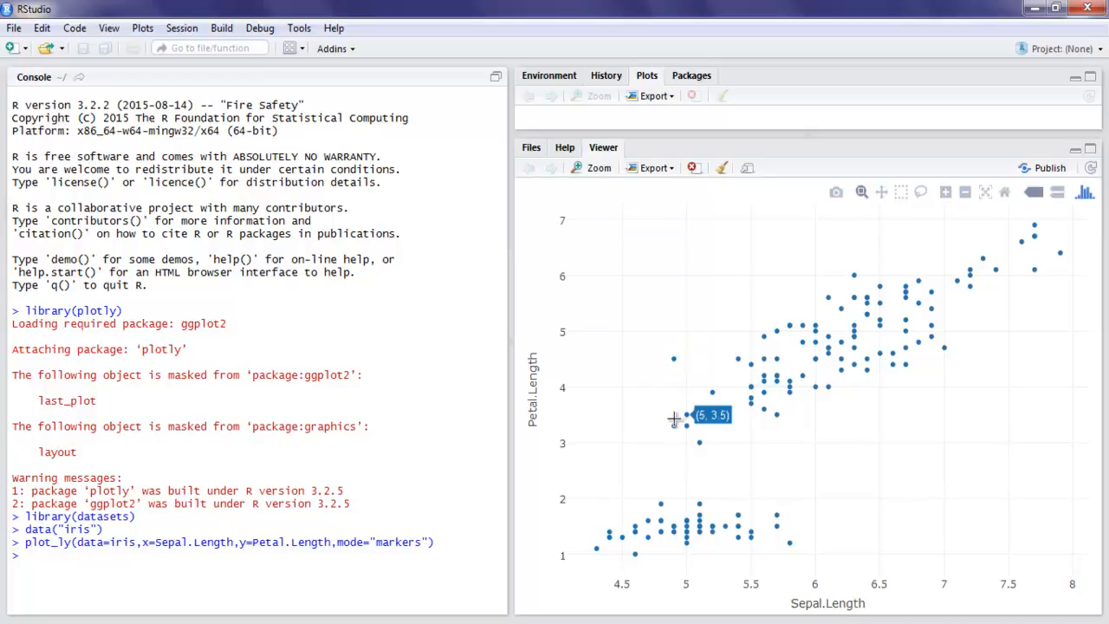
pyautogui.moveTo(762, 357)
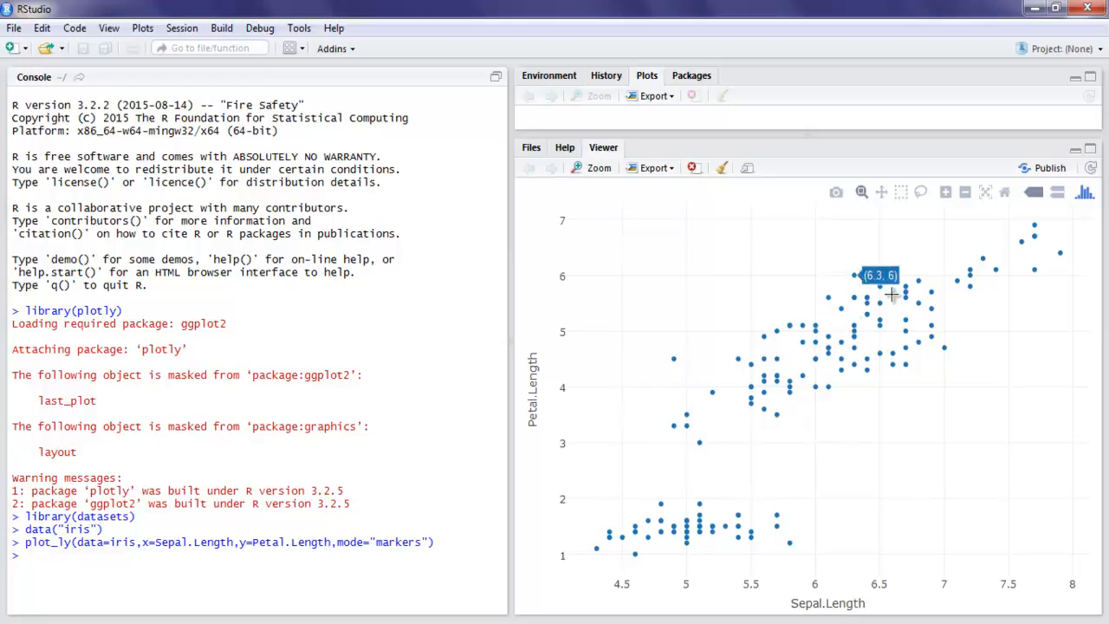
pyautogui.moveTo(615, 417)
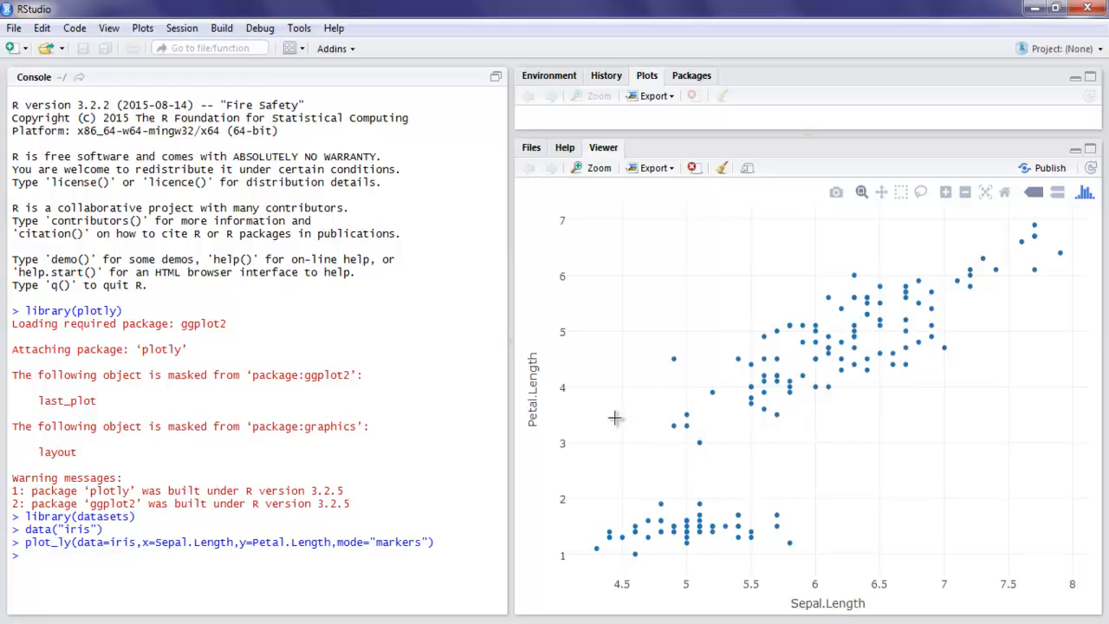
pyautogui.moveTo(686, 530)
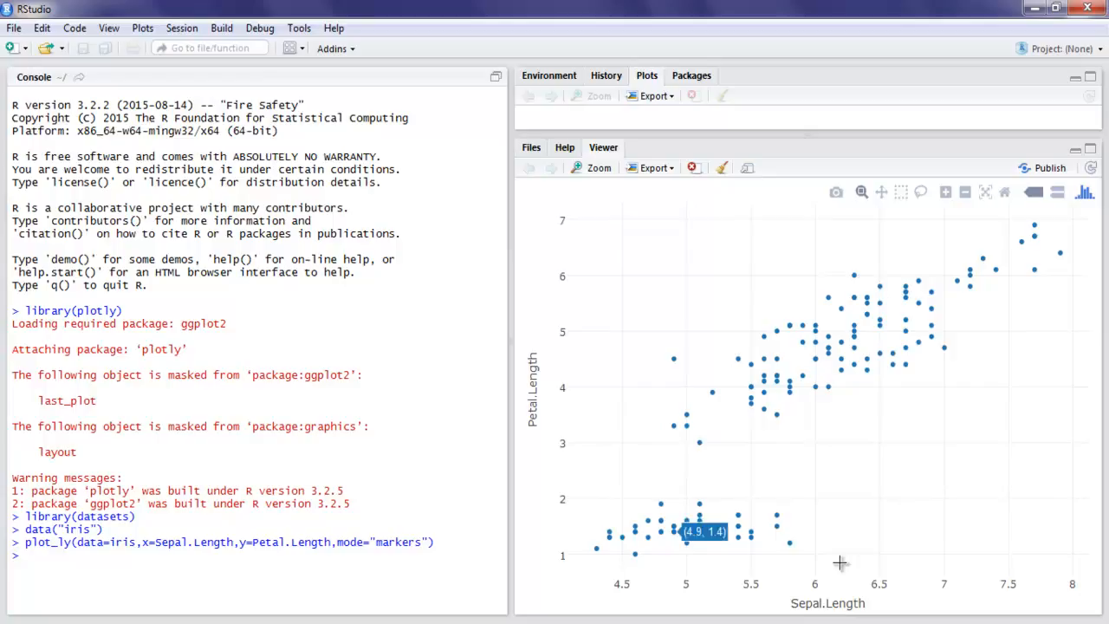
pyautogui.moveTo(684, 557)
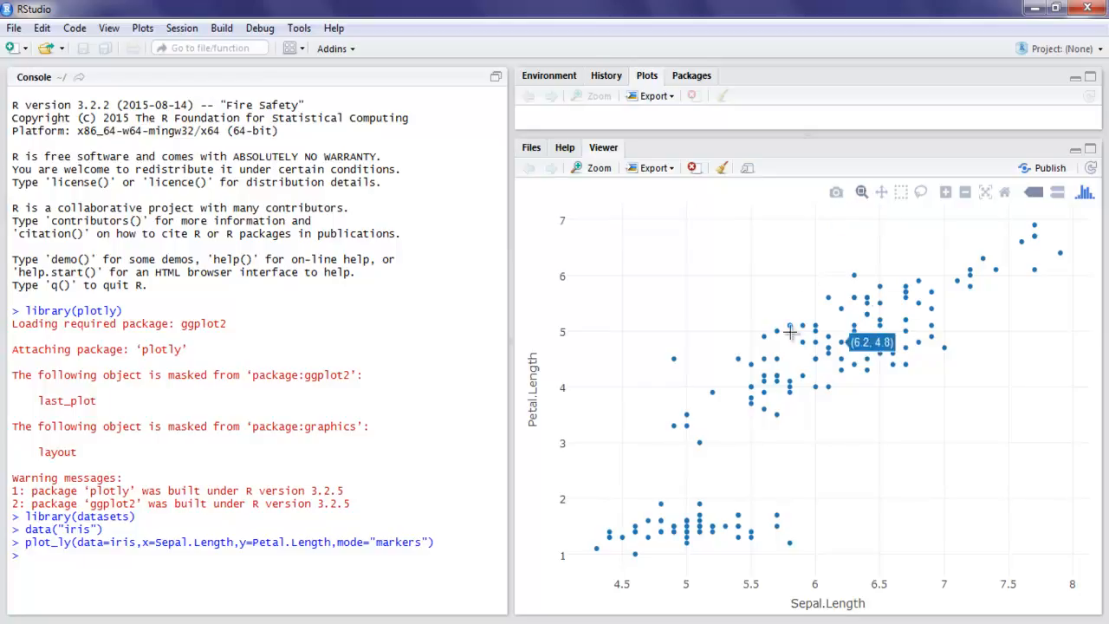
pyautogui.moveTo(898, 249)
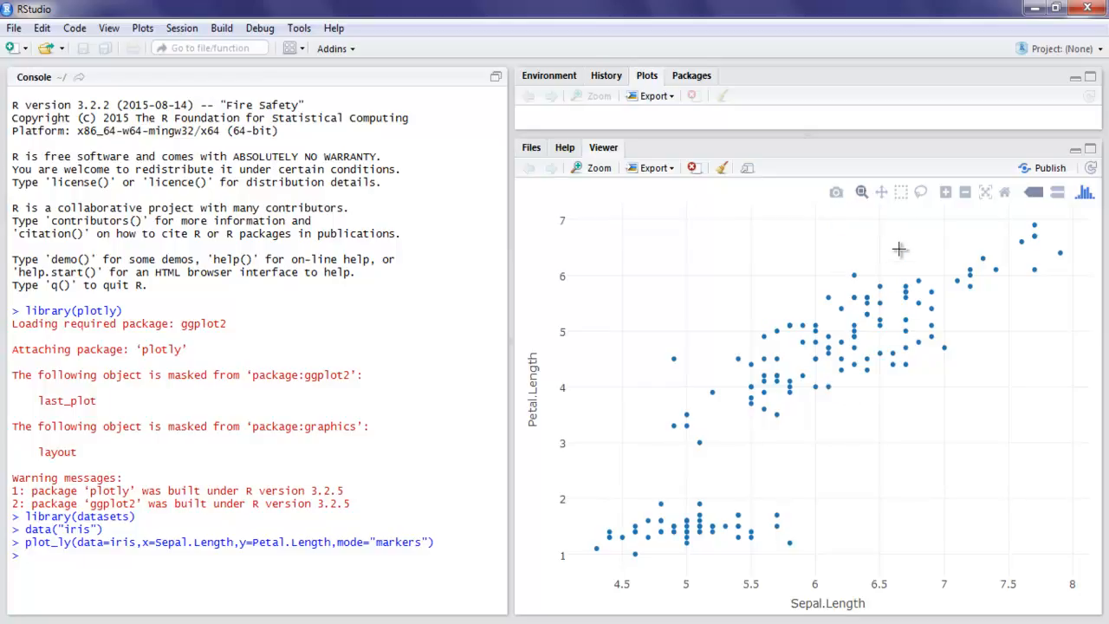
pyautogui.moveTo(1084, 192)
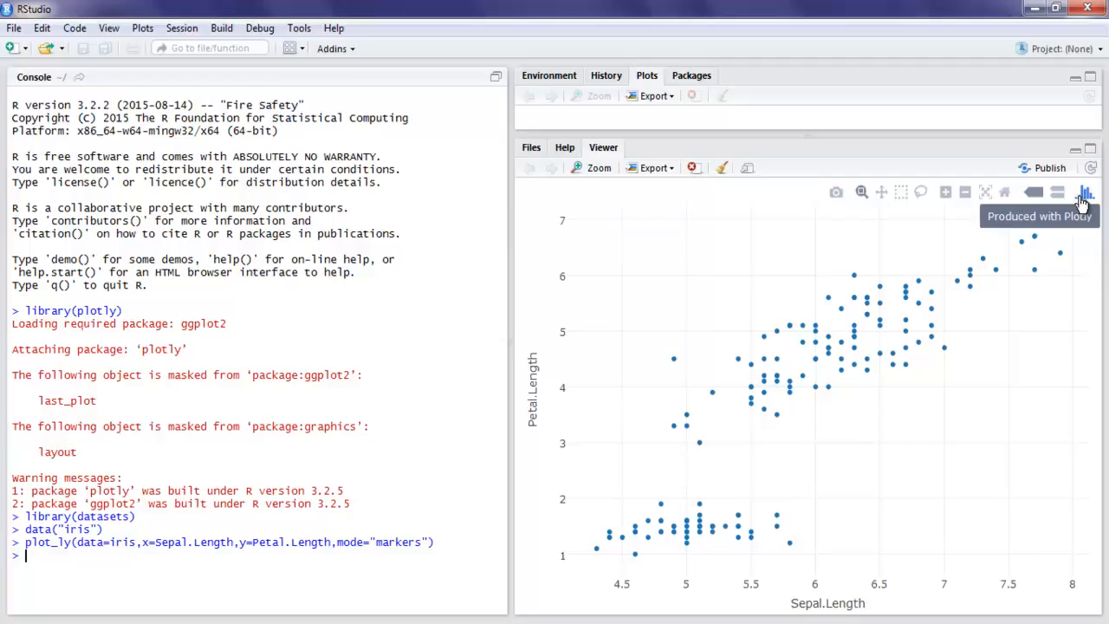
pyautogui.moveTo(1057, 192)
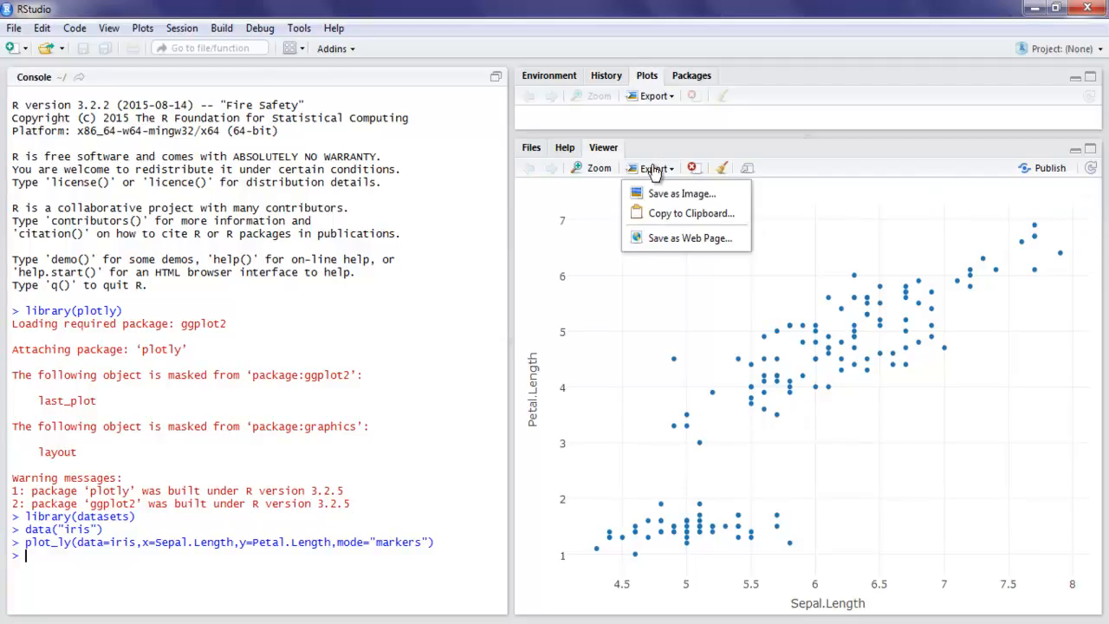
pyautogui.moveTo(681, 194)
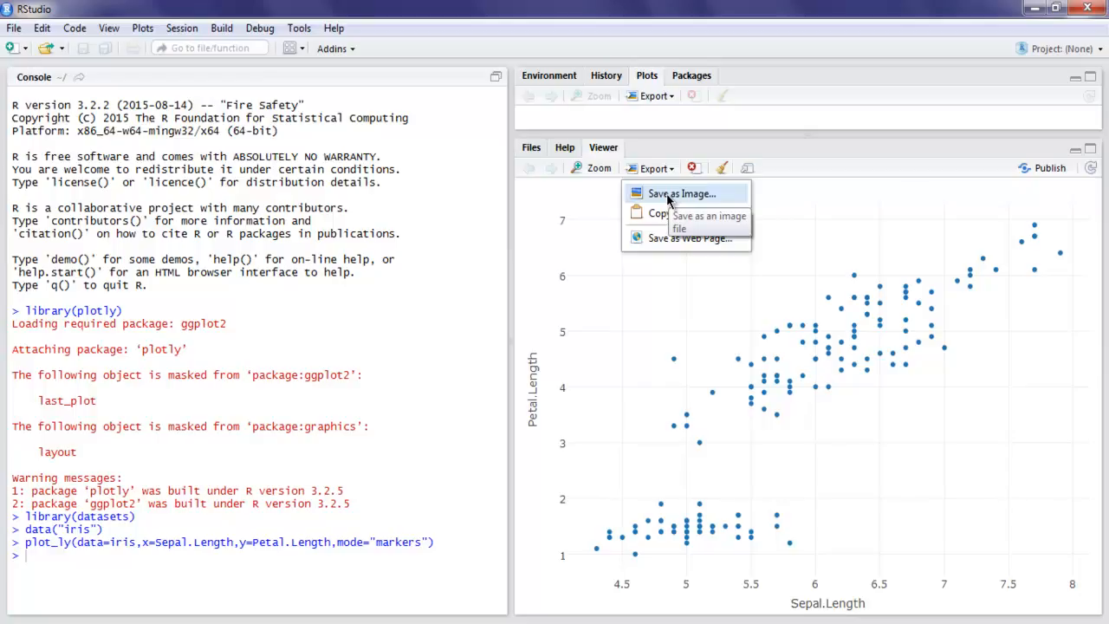
pyautogui.moveTo(690, 213)
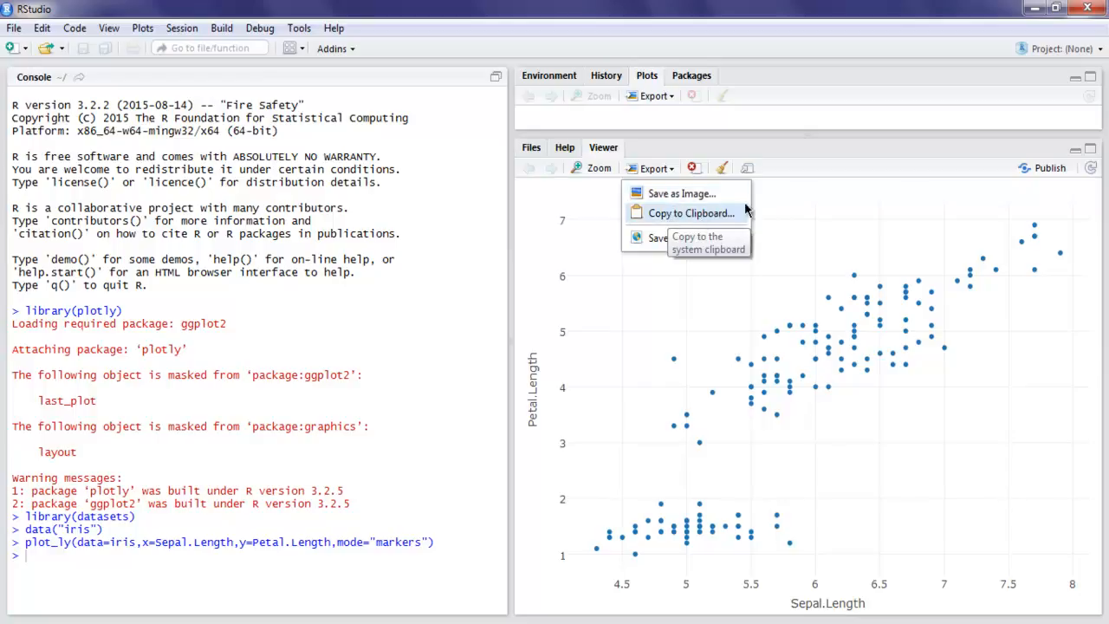
pyautogui.moveTo(106, 558)
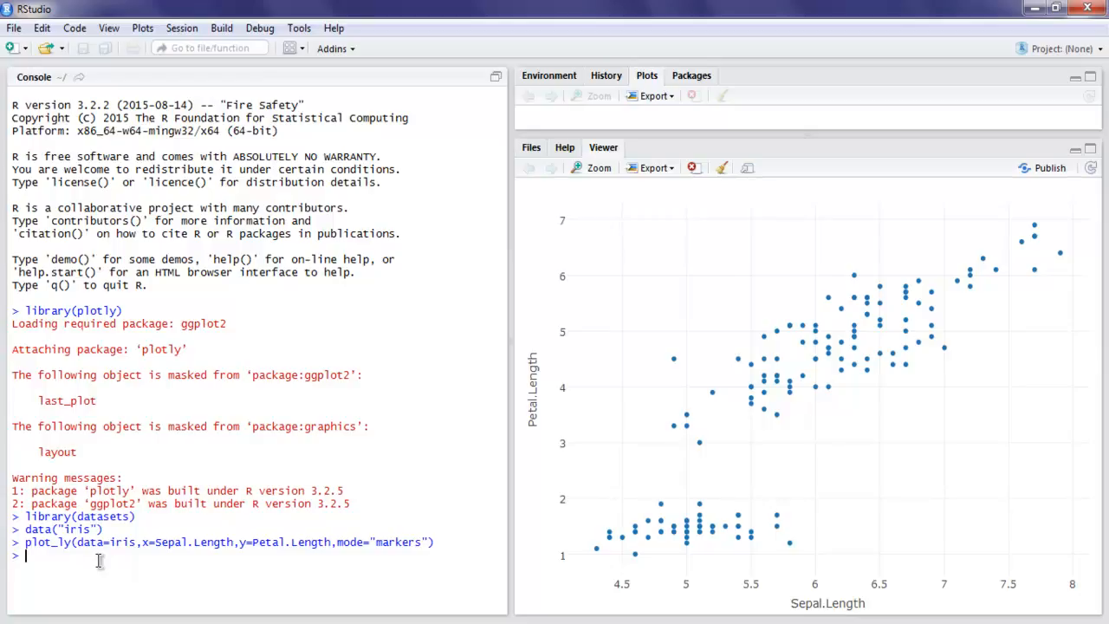
# Step: Begin p<-plot_ly with x categories c("ab","bc","cd")
pyautogui.write('p<')
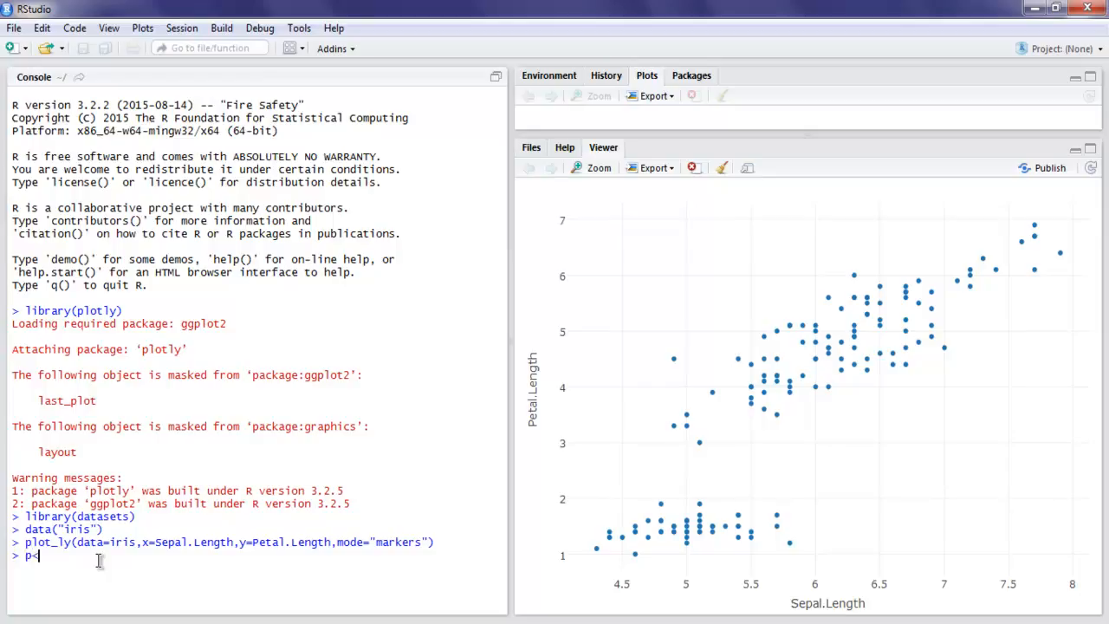
pyautogui.write('<-p')
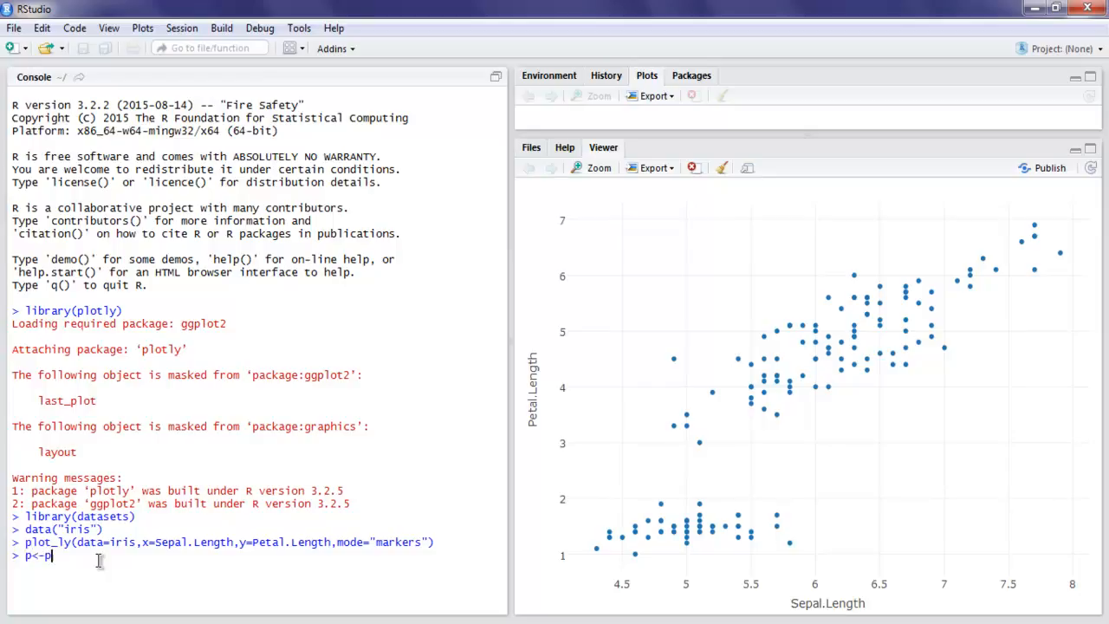
pyautogui.write('lot()')
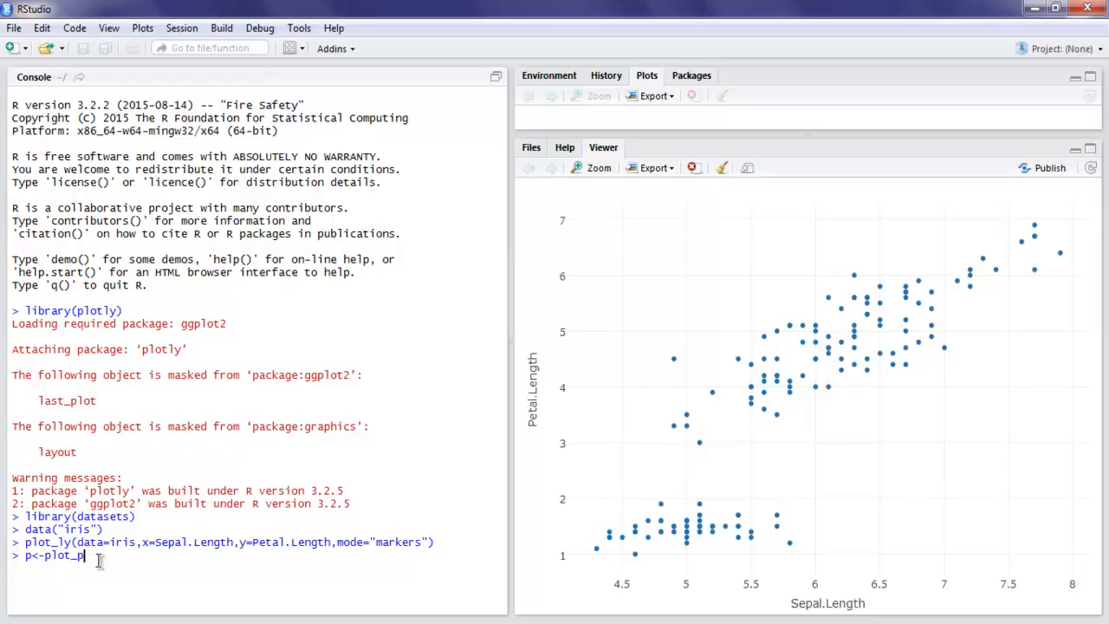
pyautogui.write('ly')
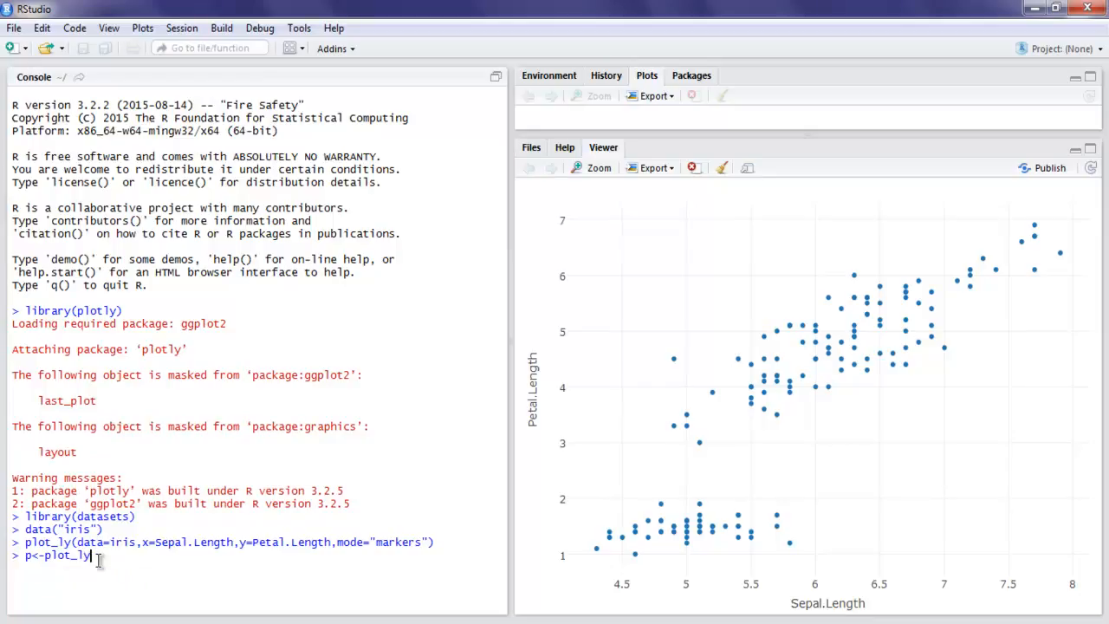
pyautogui.write('(x=')
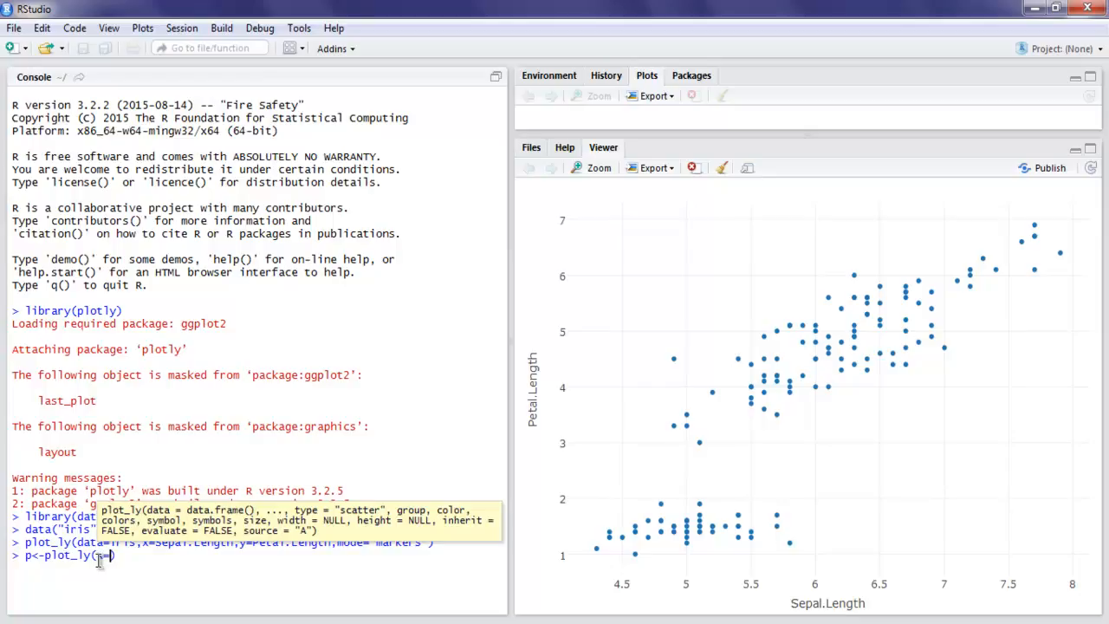
pyautogui.write('c()')
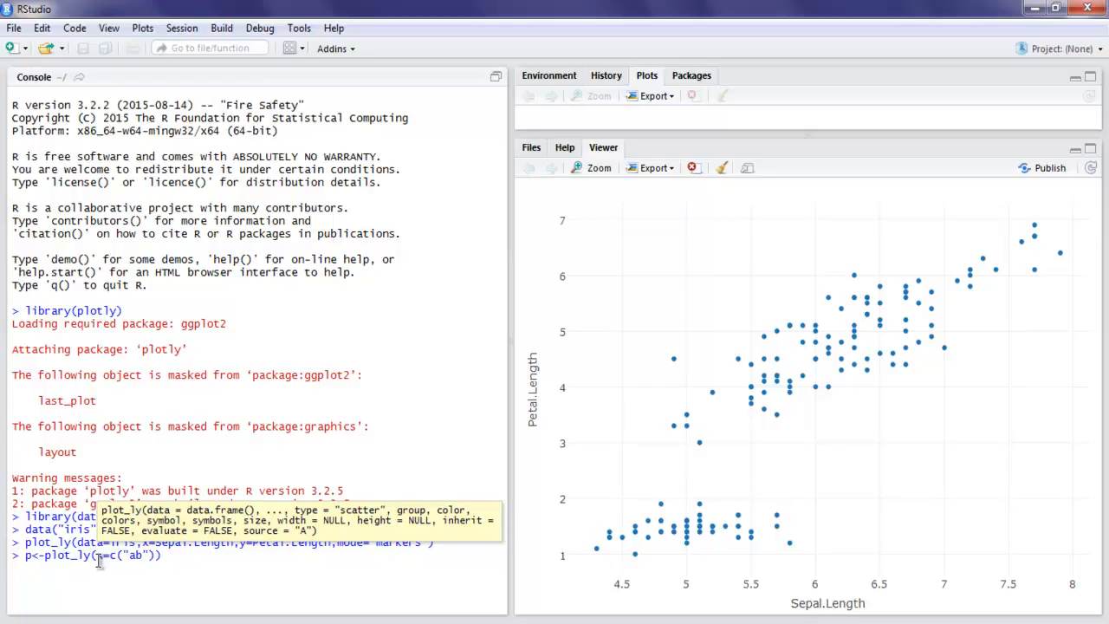
pyautogui.write(',"bc"')
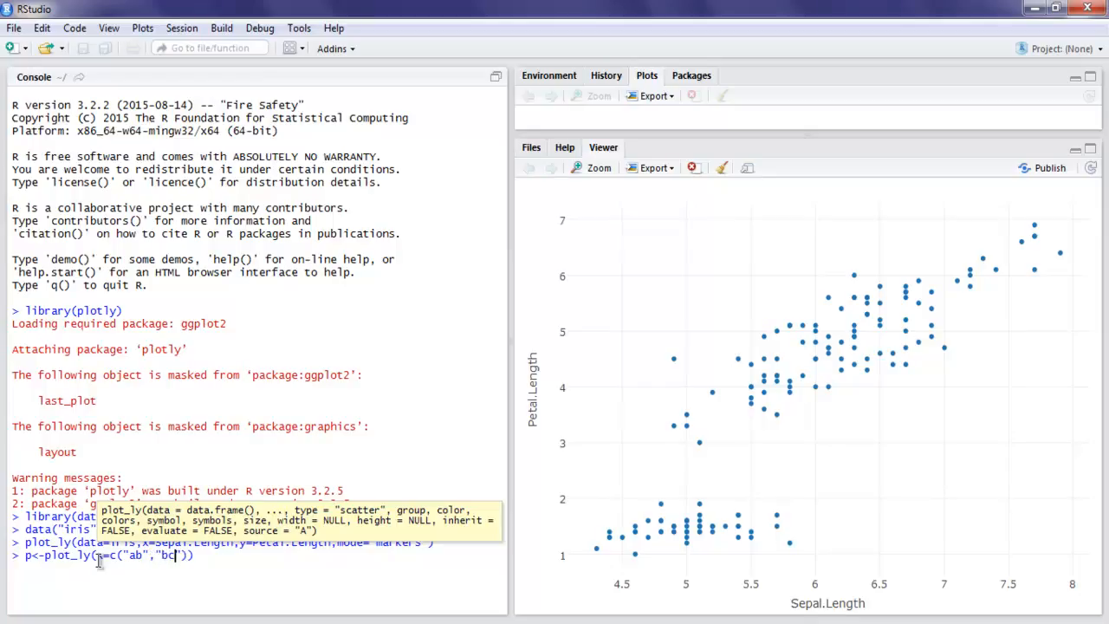
pyautogui.write('","cd"')
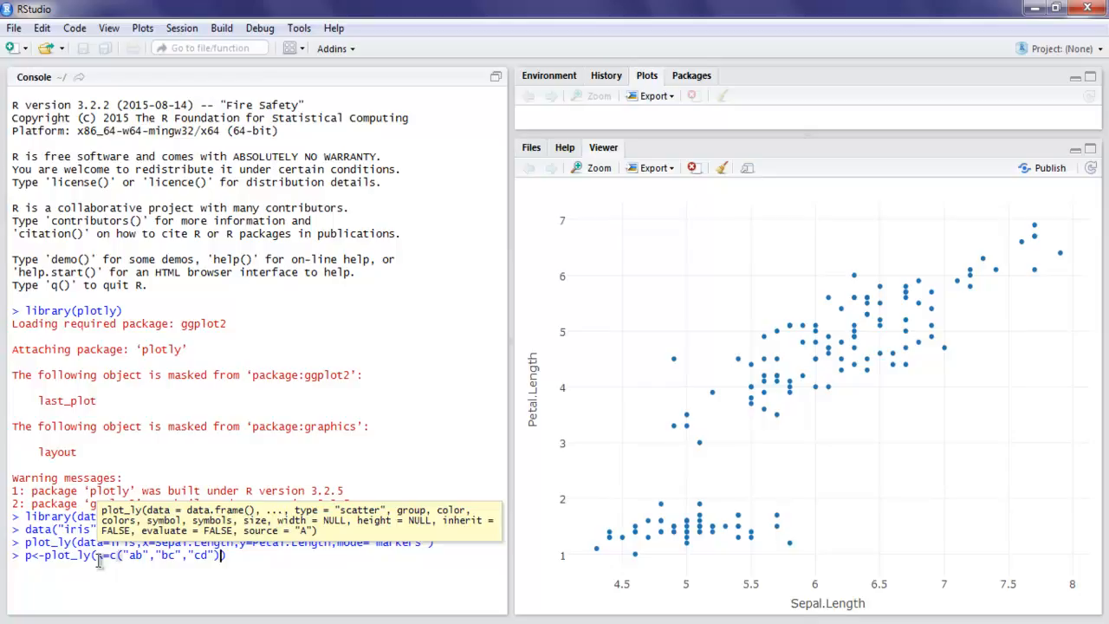
# Step: Complete the call with y=c(20,14,33), name="data1" and the type argument, and run it
pyautogui.write(',y')
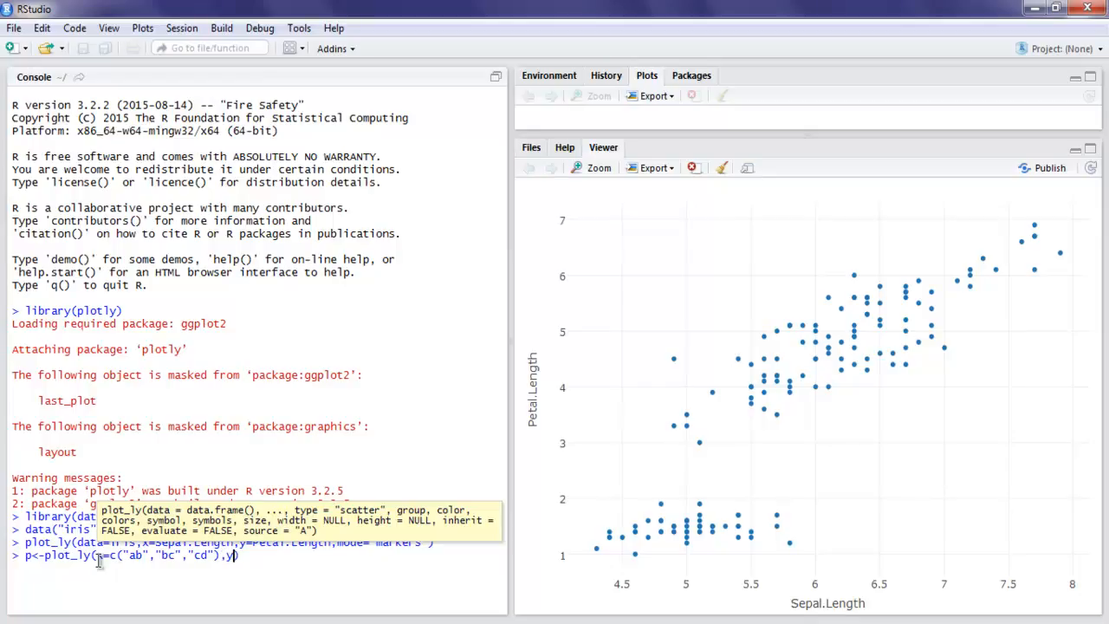
pyautogui.write('c()')
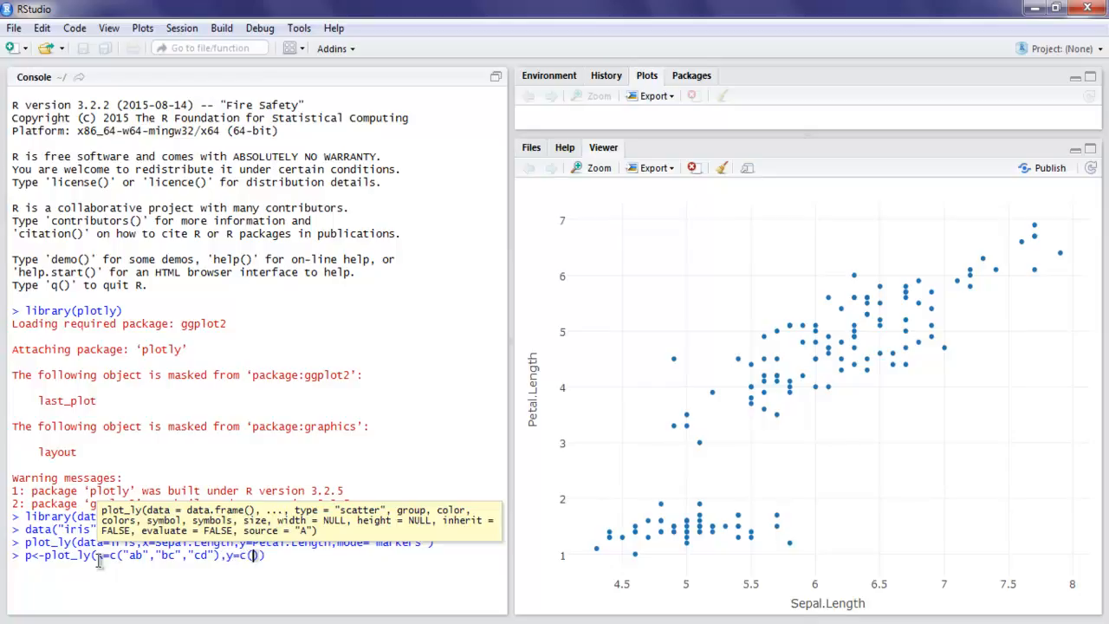
pyautogui.write('20,14,33')
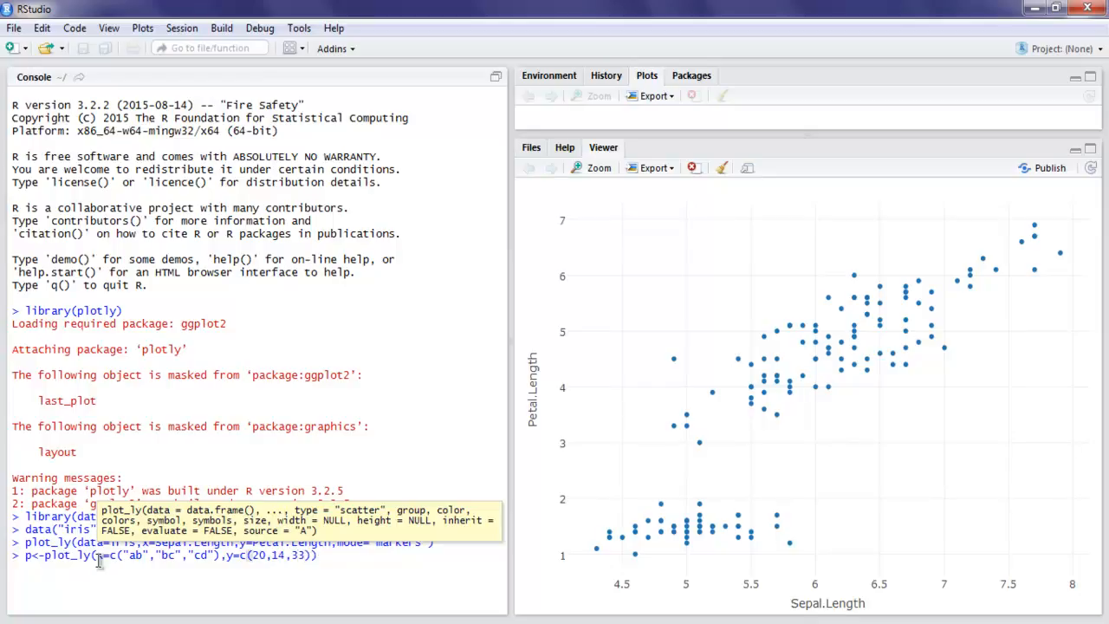
pyautogui.write(',')
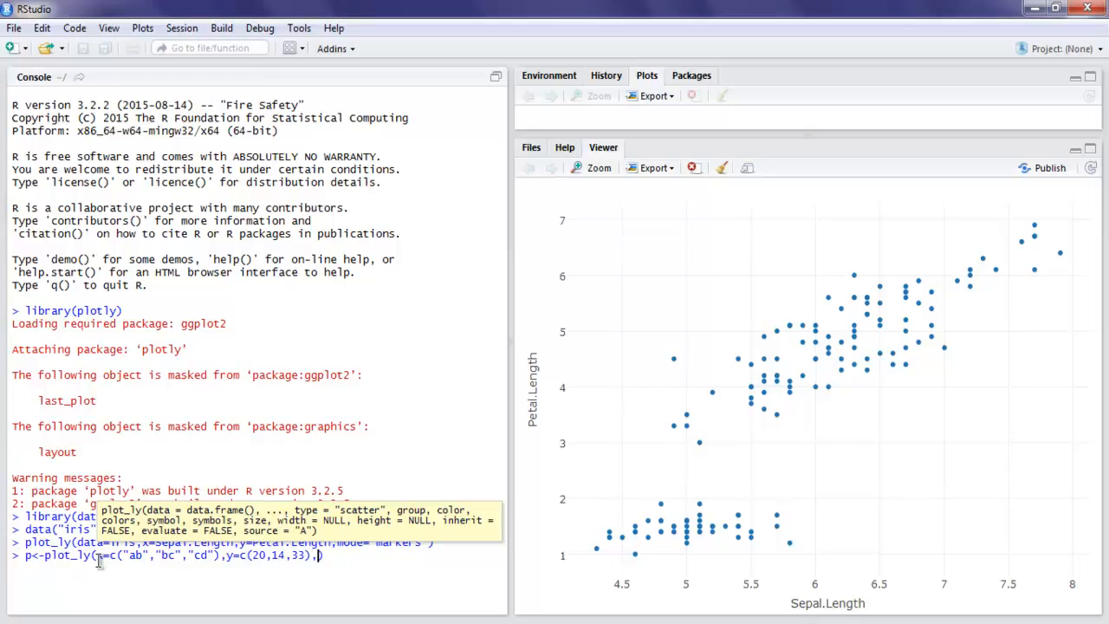
pyautogui.write(',name=""')
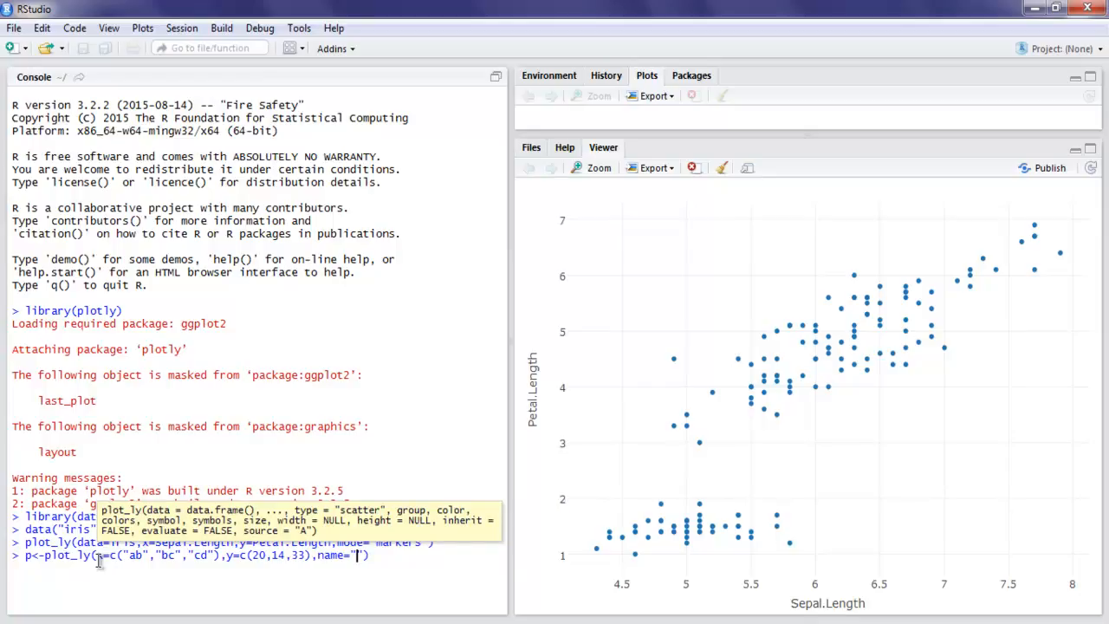
pyautogui.write('data ex')
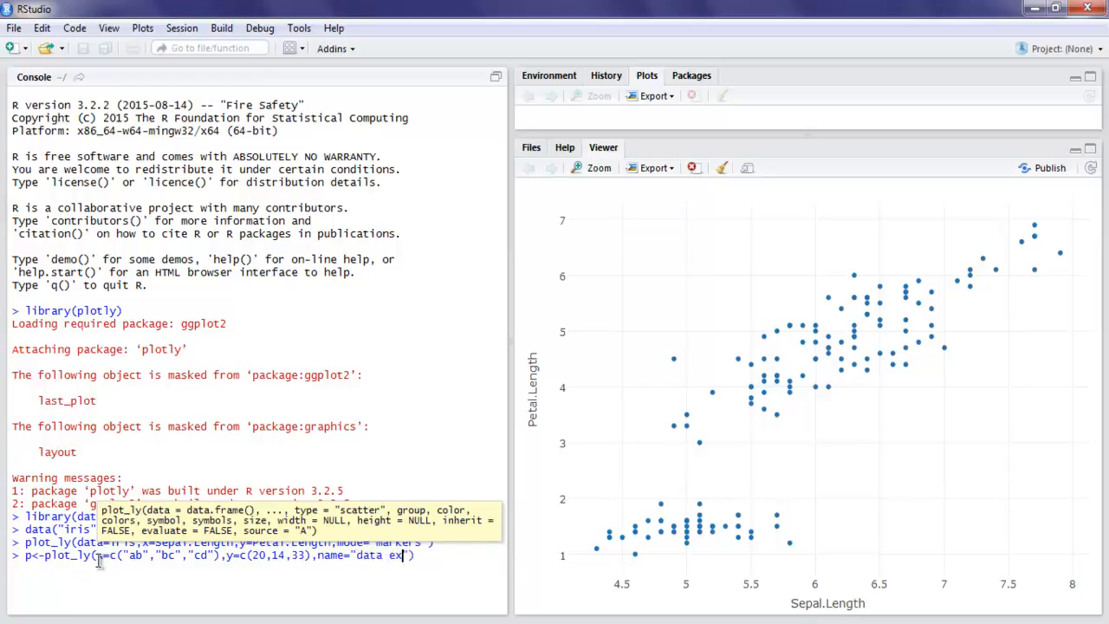
pyautogui.write('ample')
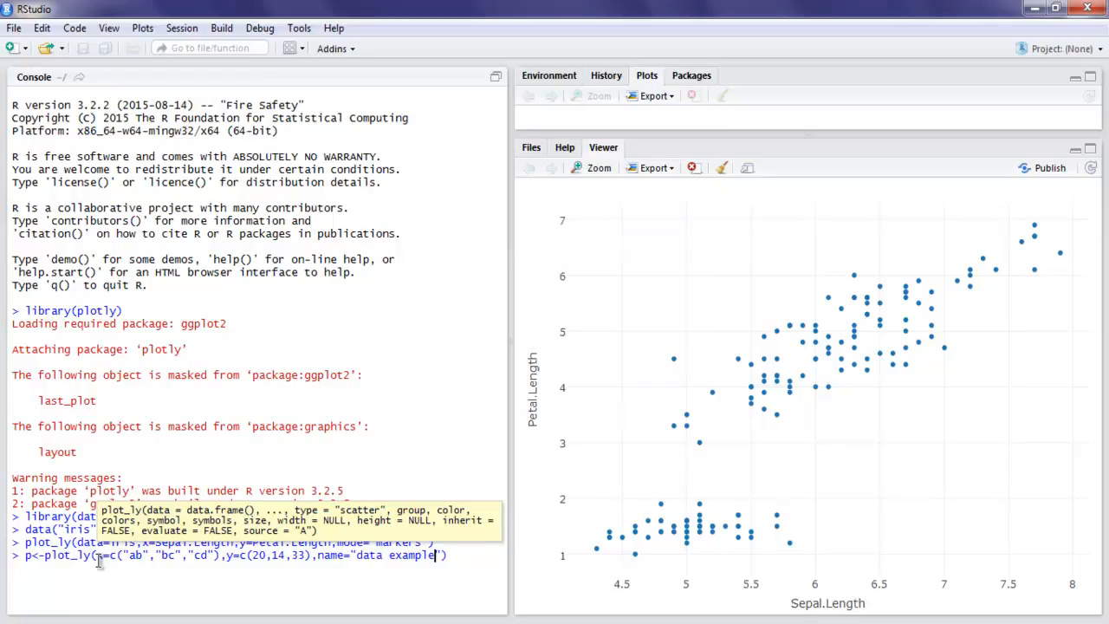
pyautogui.press('BackSpace')
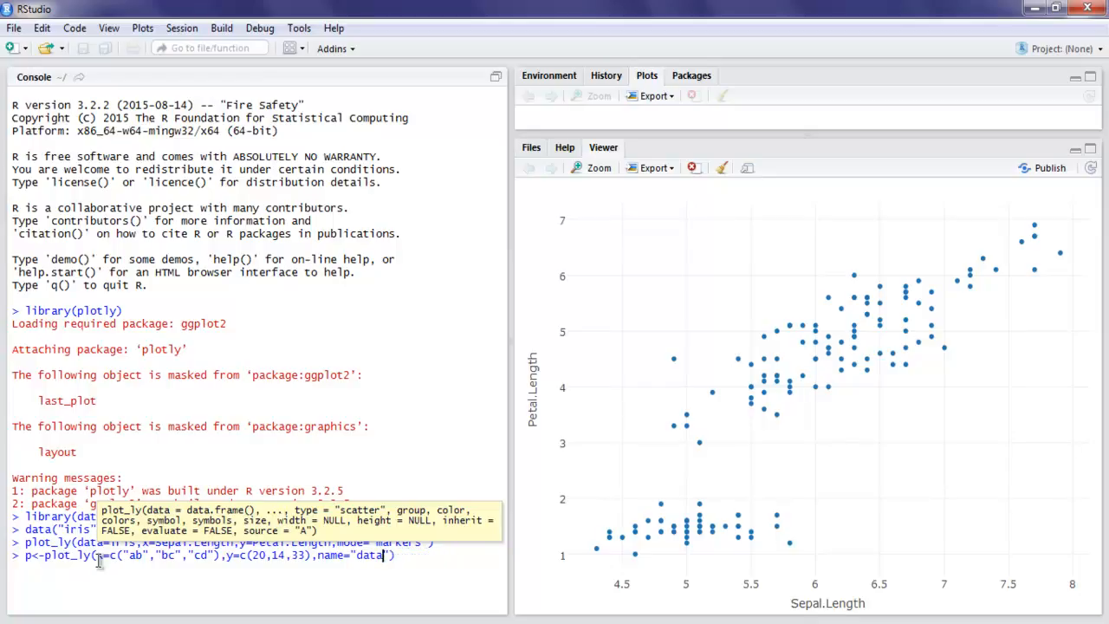
pyautogui.write('1')
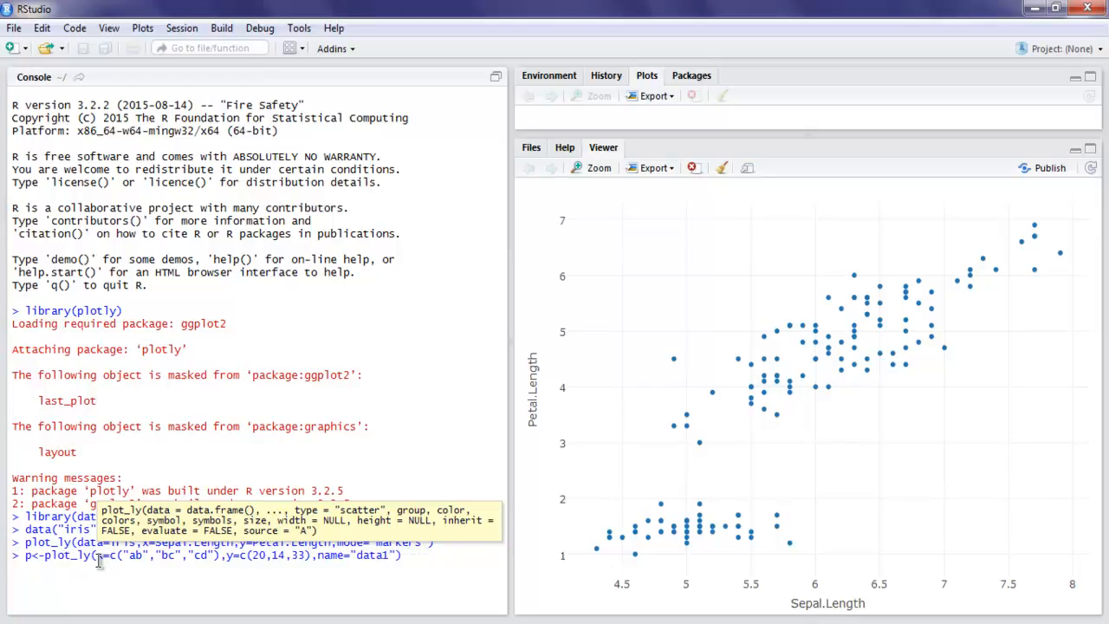
pyautogui.write(',type="data2')
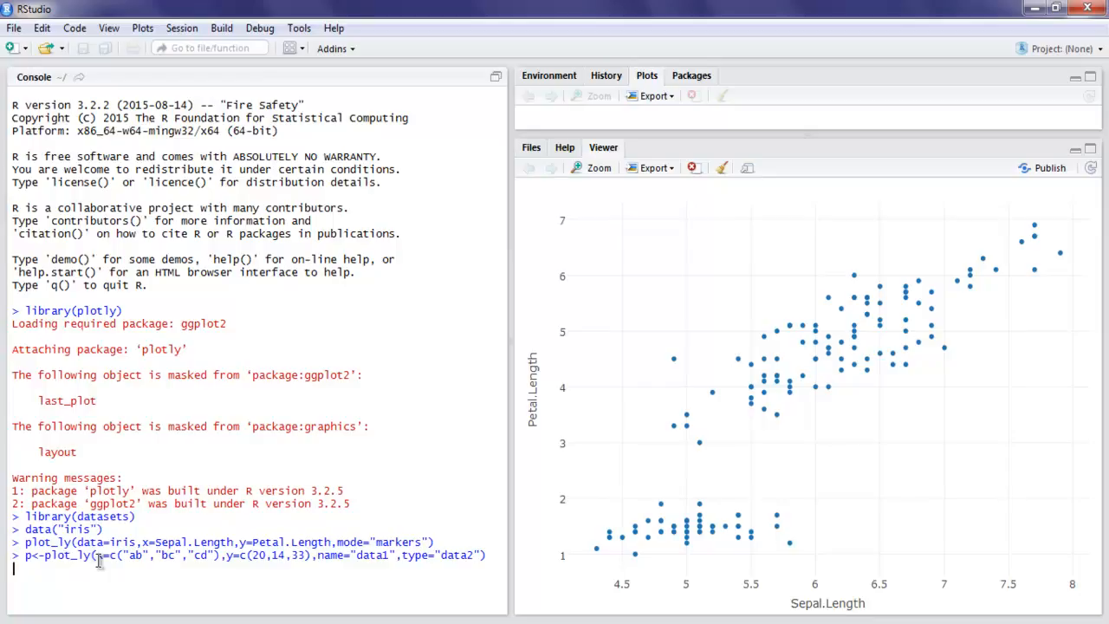
# Step: Print p to display the line chart of 20, 14, 33 across ab, bc, cd in the viewer
pyautogui.write('p')
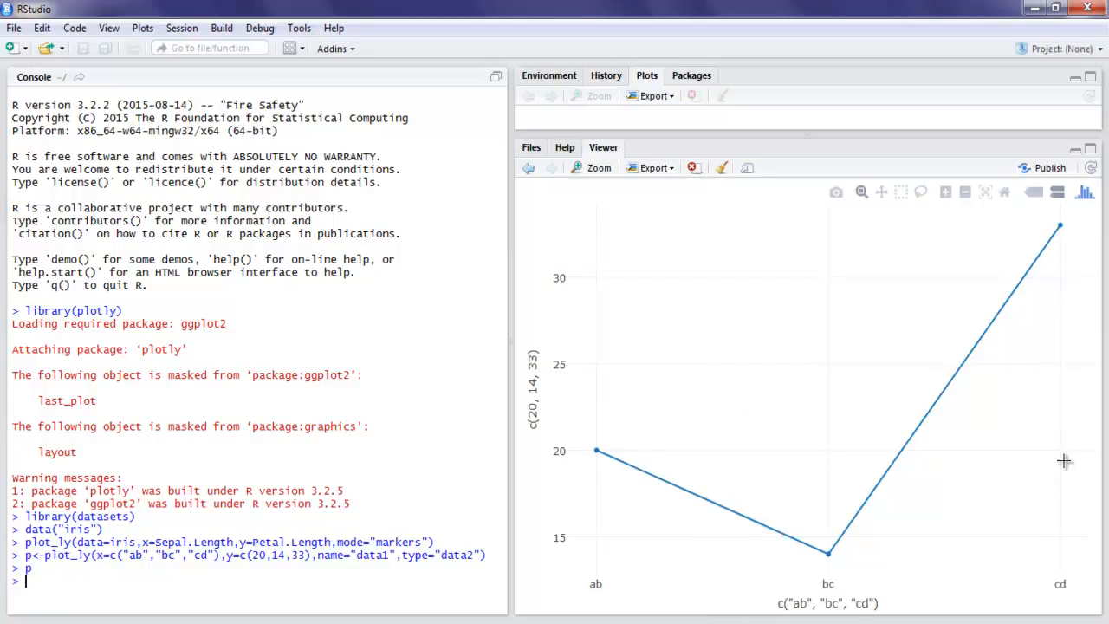
pyautogui.moveTo(798, 395)
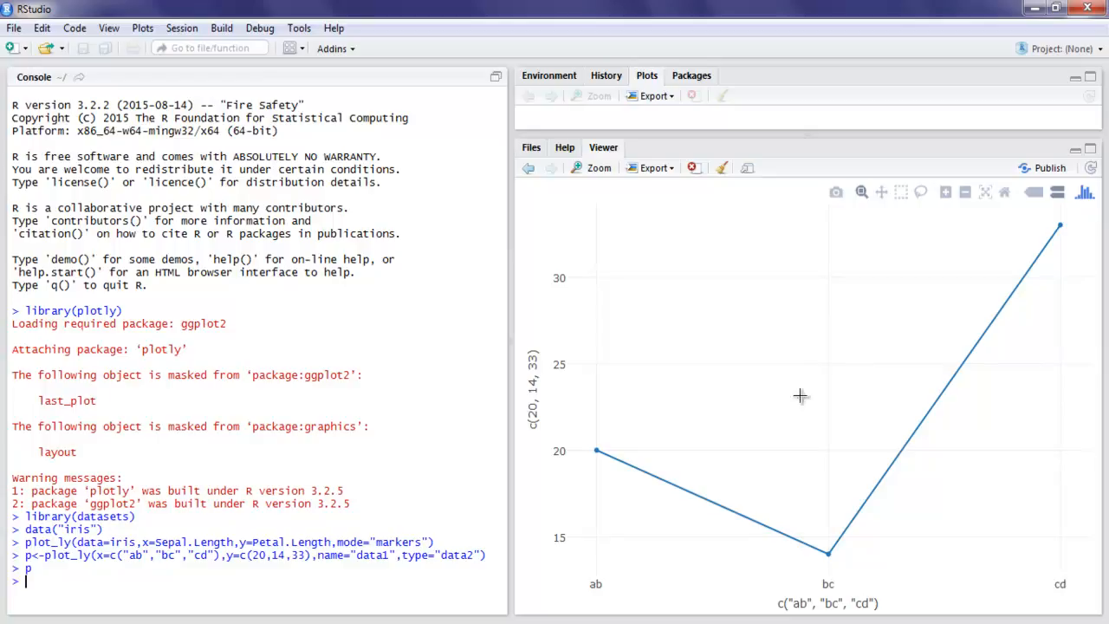
pyautogui.moveTo(596, 450)
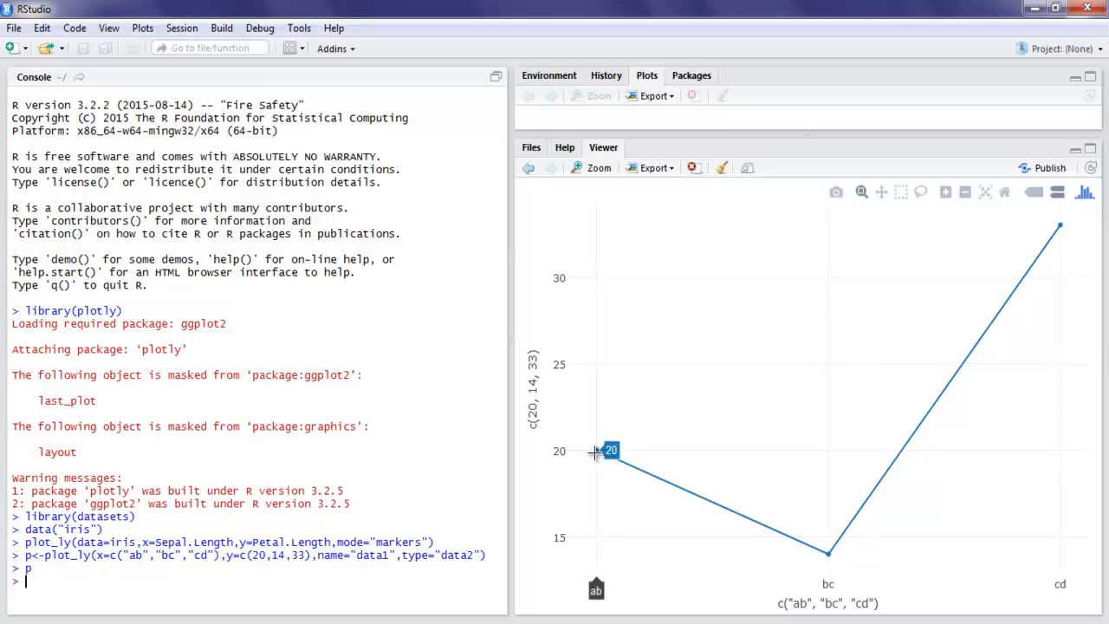
pyautogui.moveTo(598, 475)
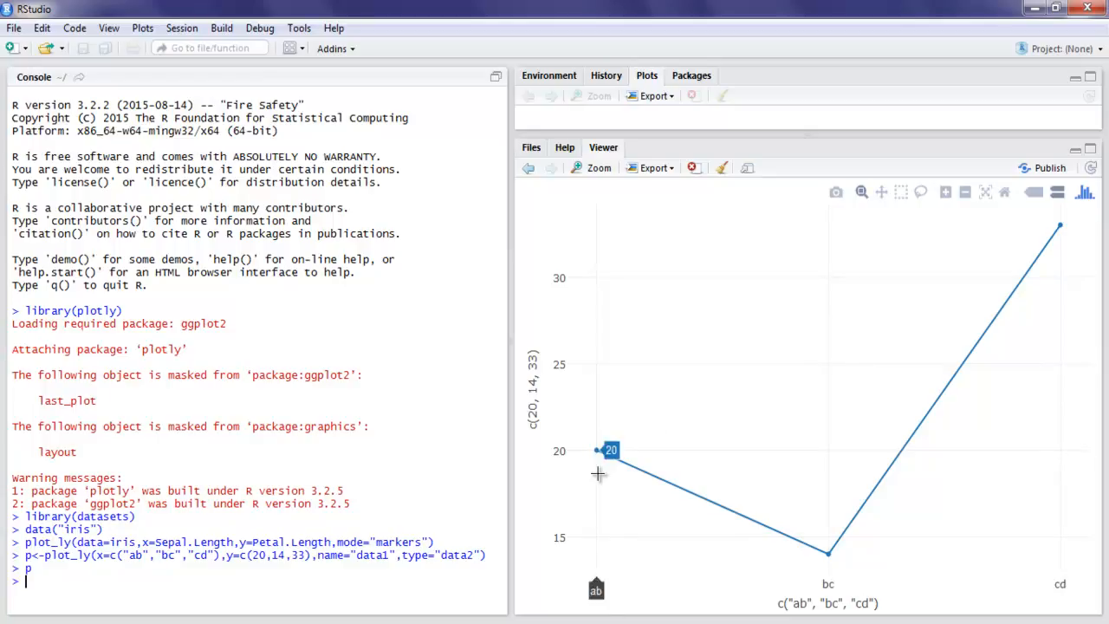
pyautogui.moveTo(1064, 234)
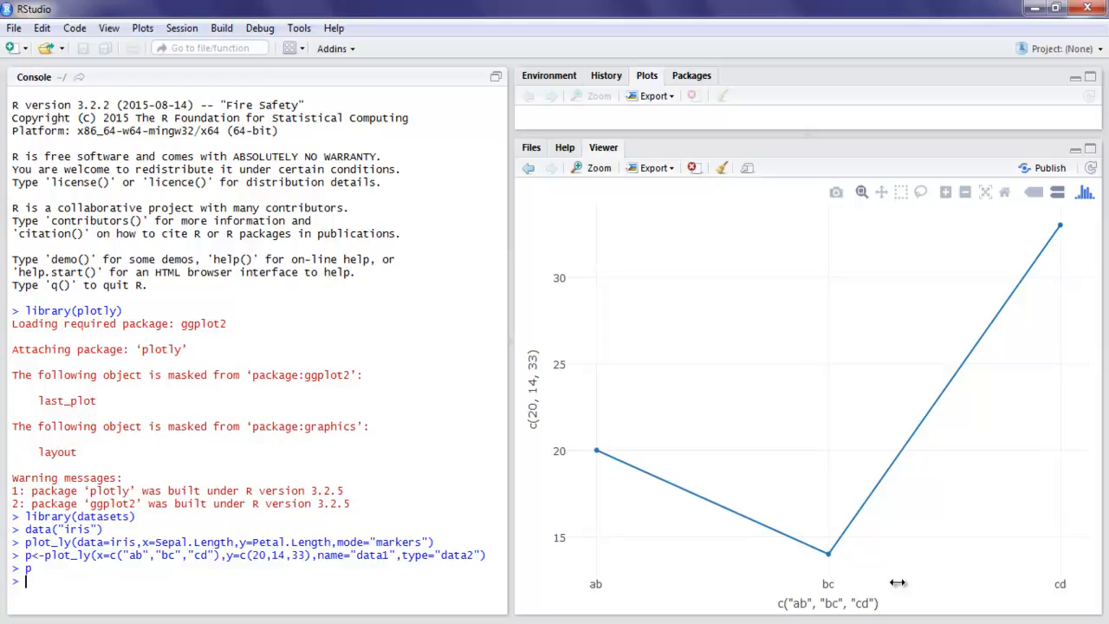
pyautogui.moveTo(648, 490)
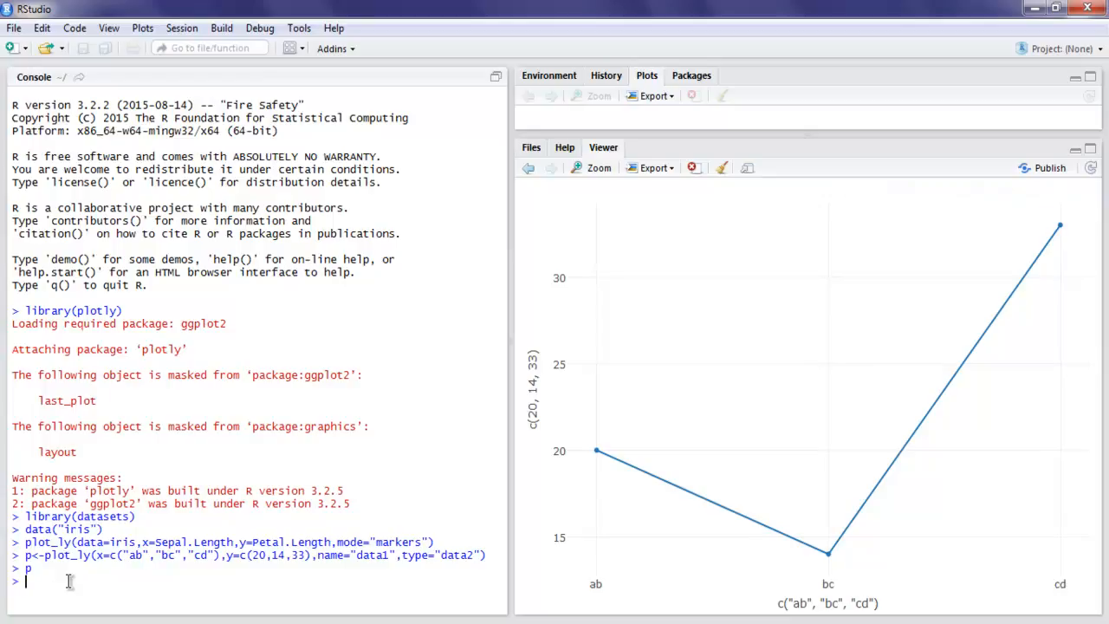
# Step: Type plot_ly(x=rnorm(500), type="histogram", hist... at the console without running it
pyautogui.write('plot_')
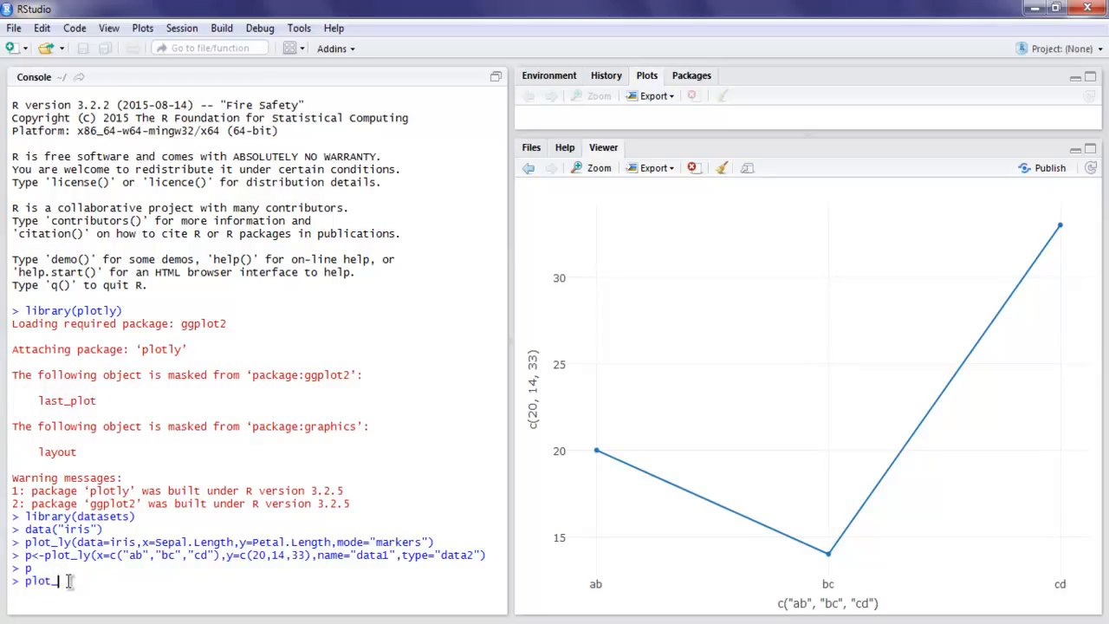
pyautogui.write('(')
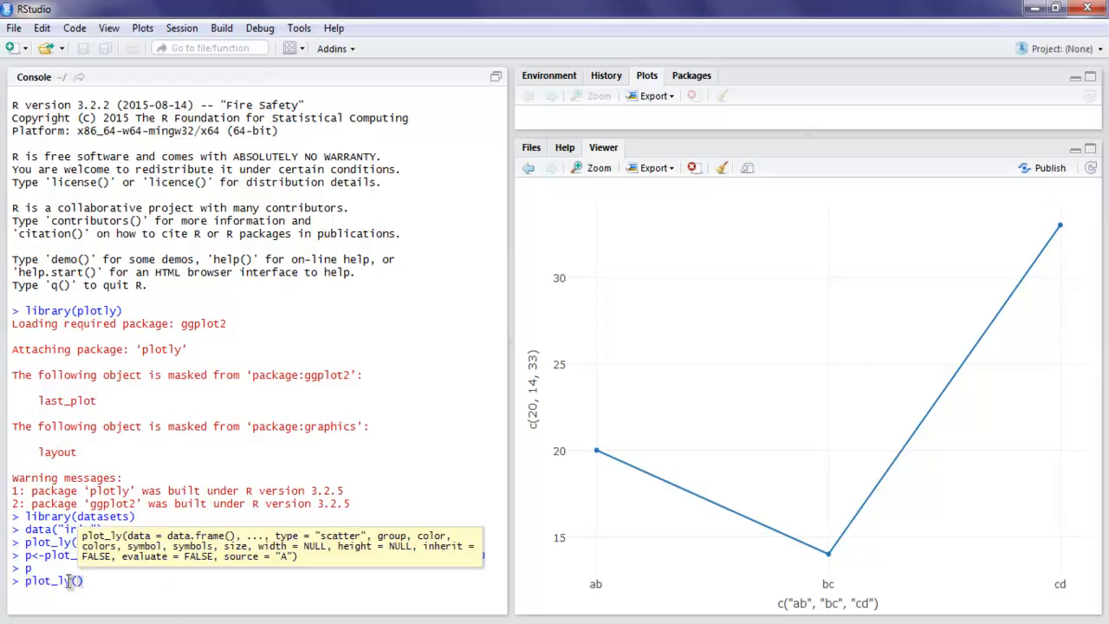
pyautogui.write('x=')
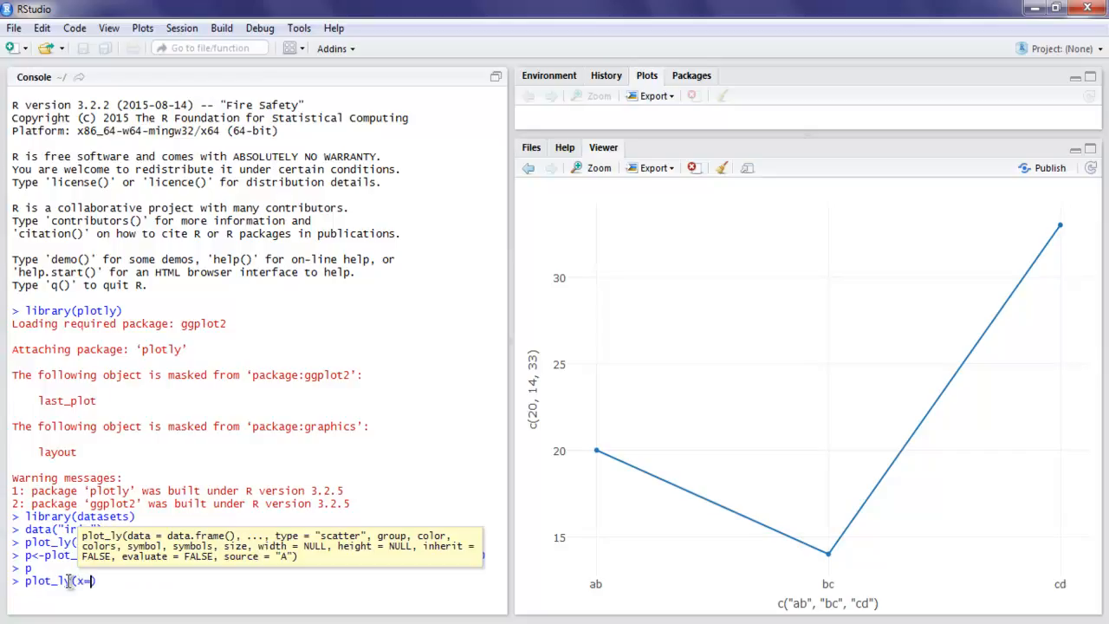
pyautogui.write('rnorm')
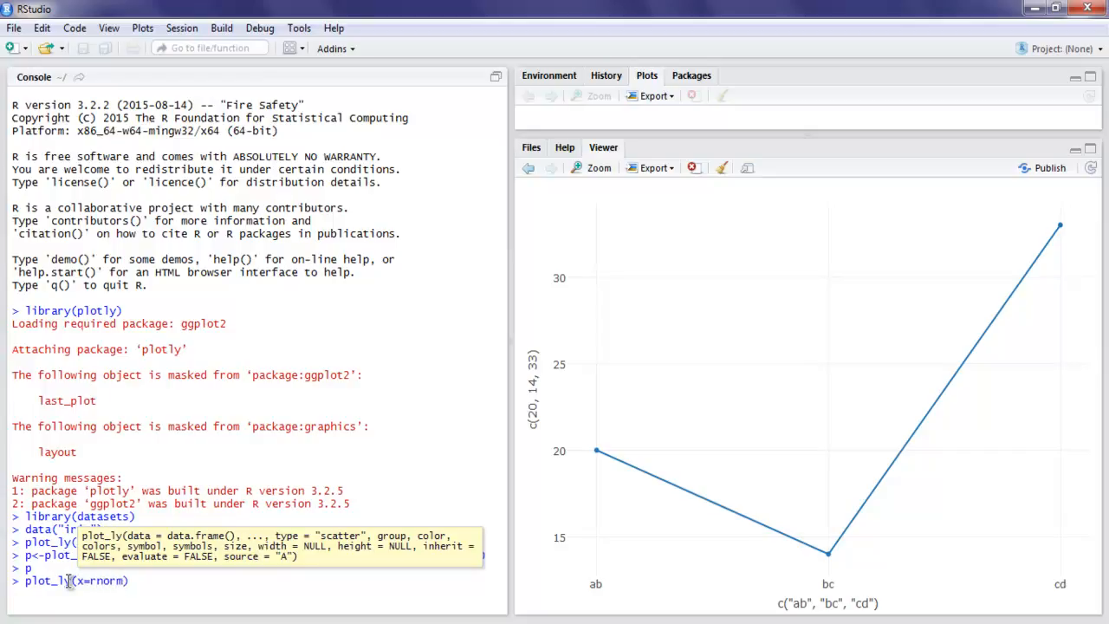
pyautogui.write('500')
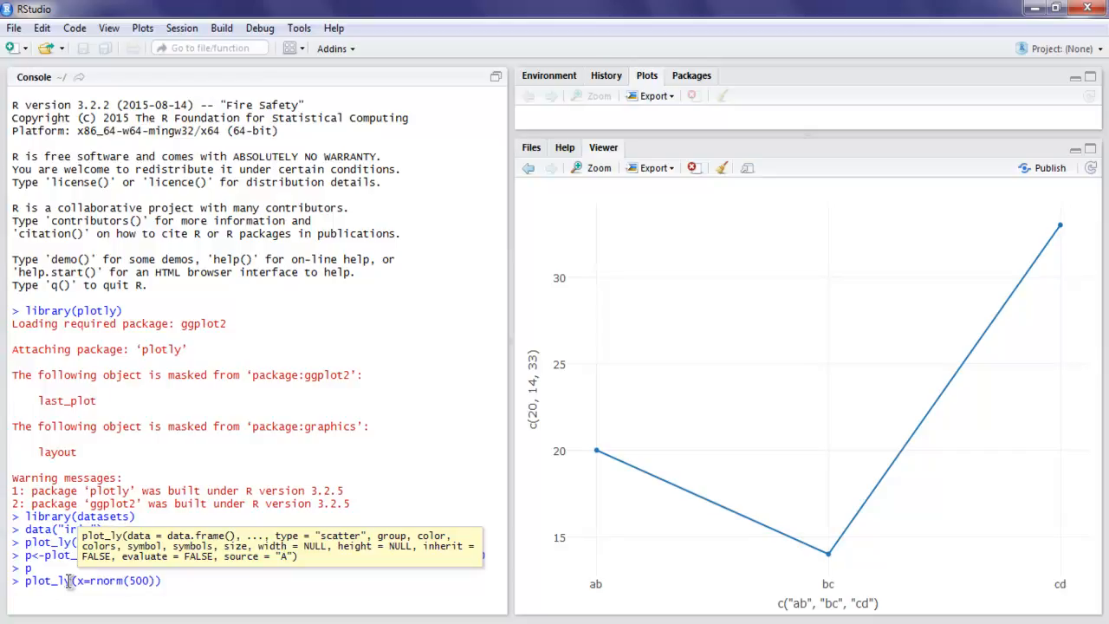
pyautogui.write(',type="')
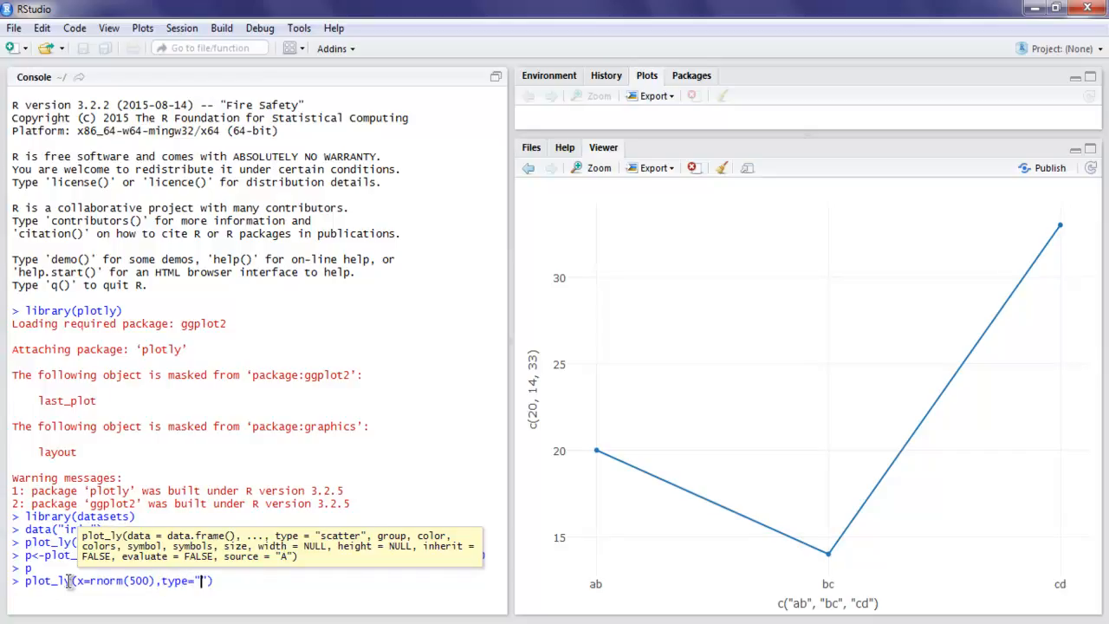
pyautogui.write('histogram')
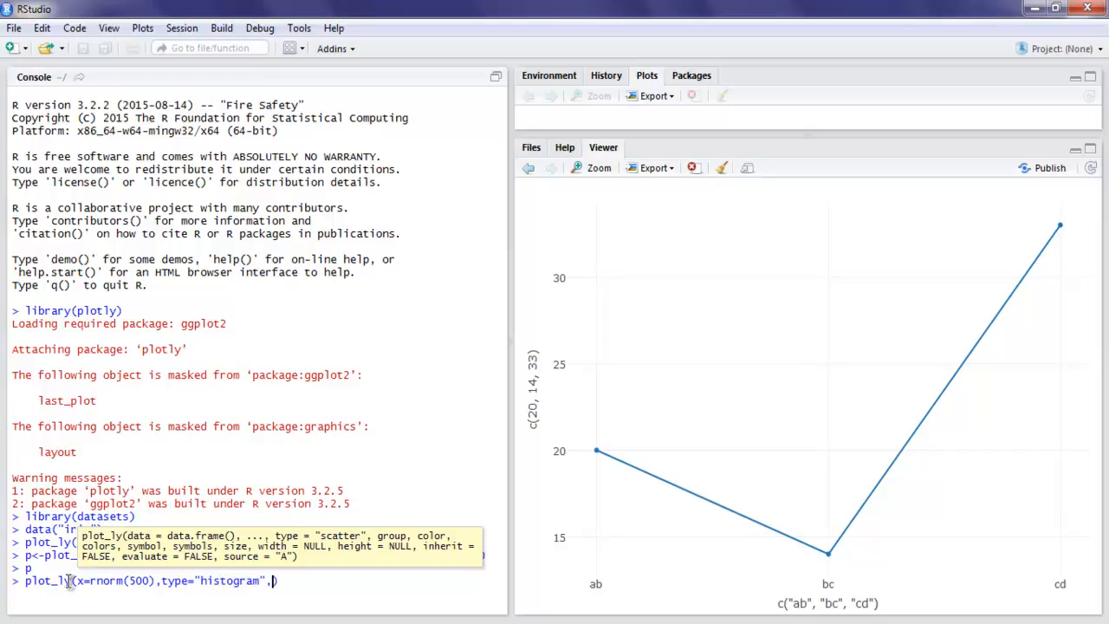
pyautogui.write('hiso')
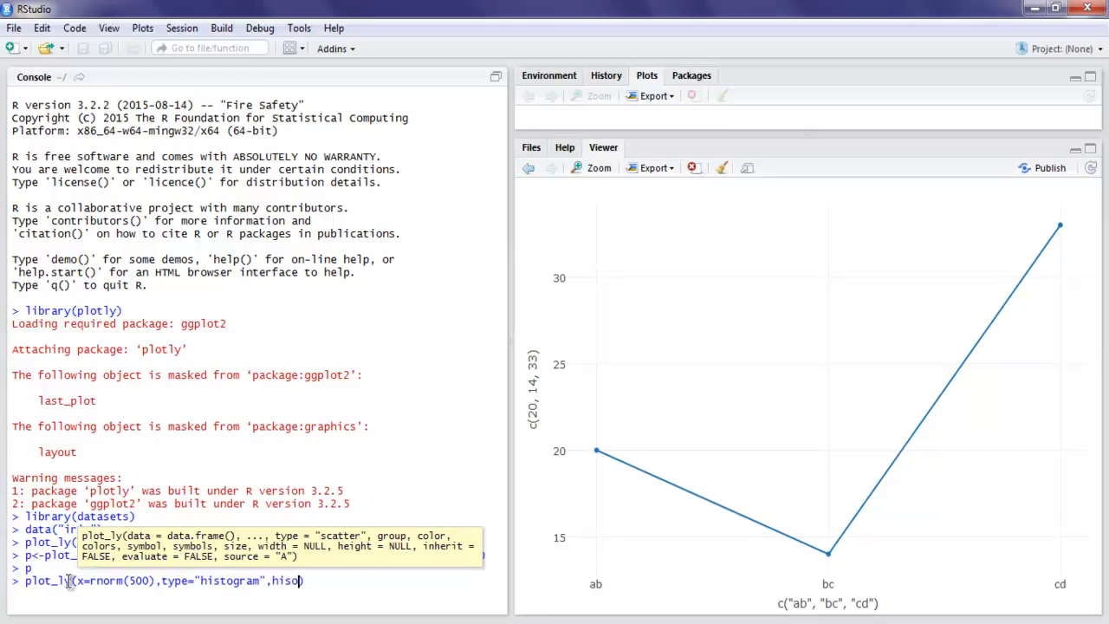